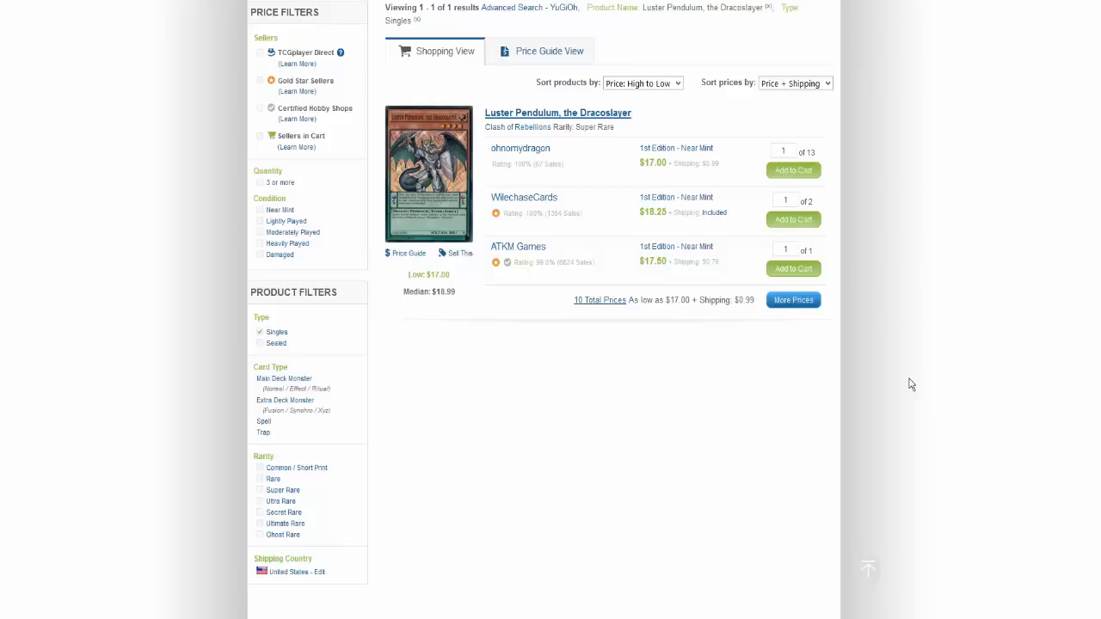
mouse_move(451, 143)
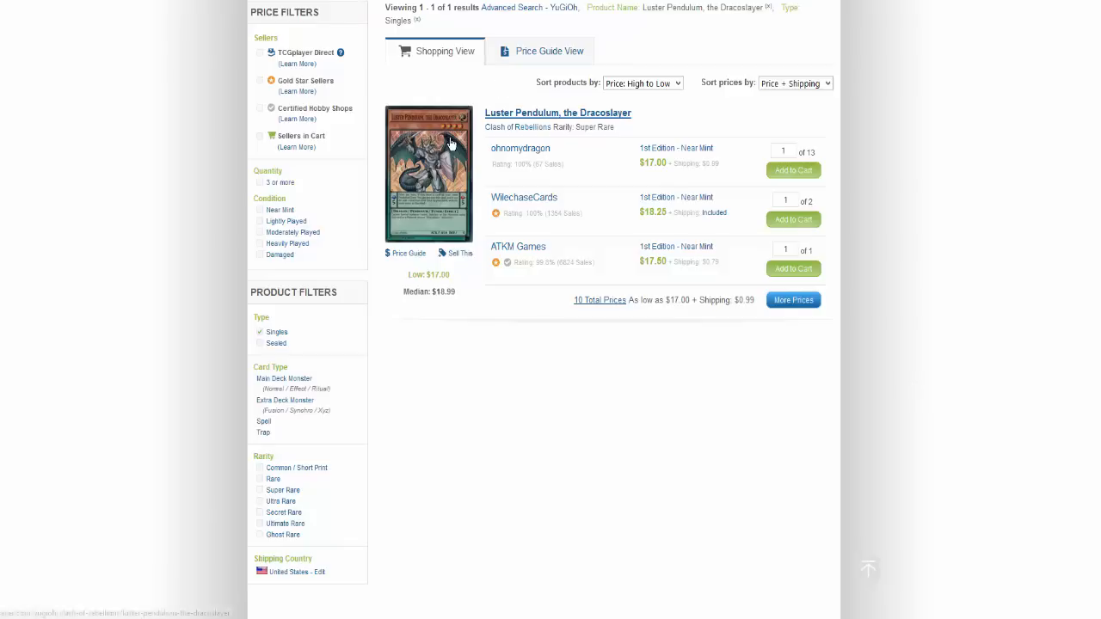
mouse_move(447, 155)
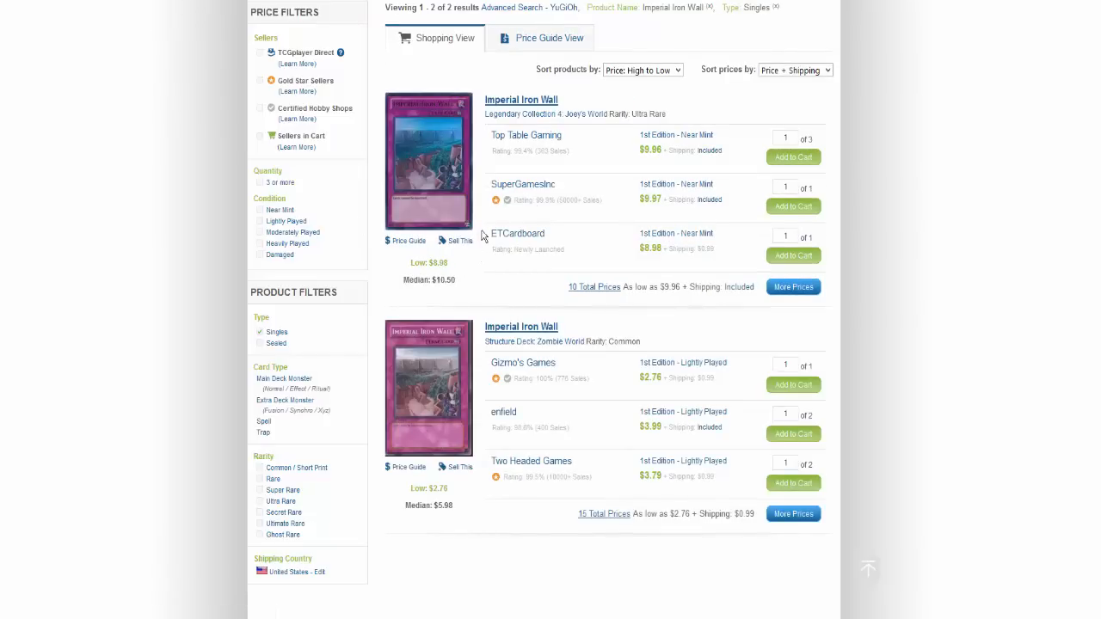
mouse_move(746, 256)
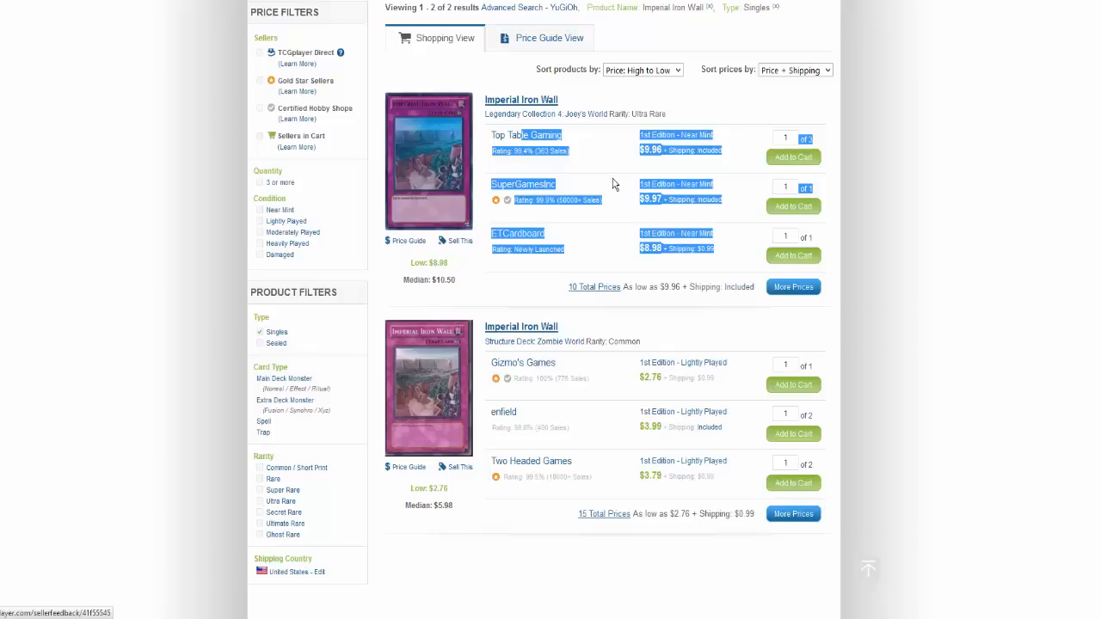
mouse_move(648, 395)
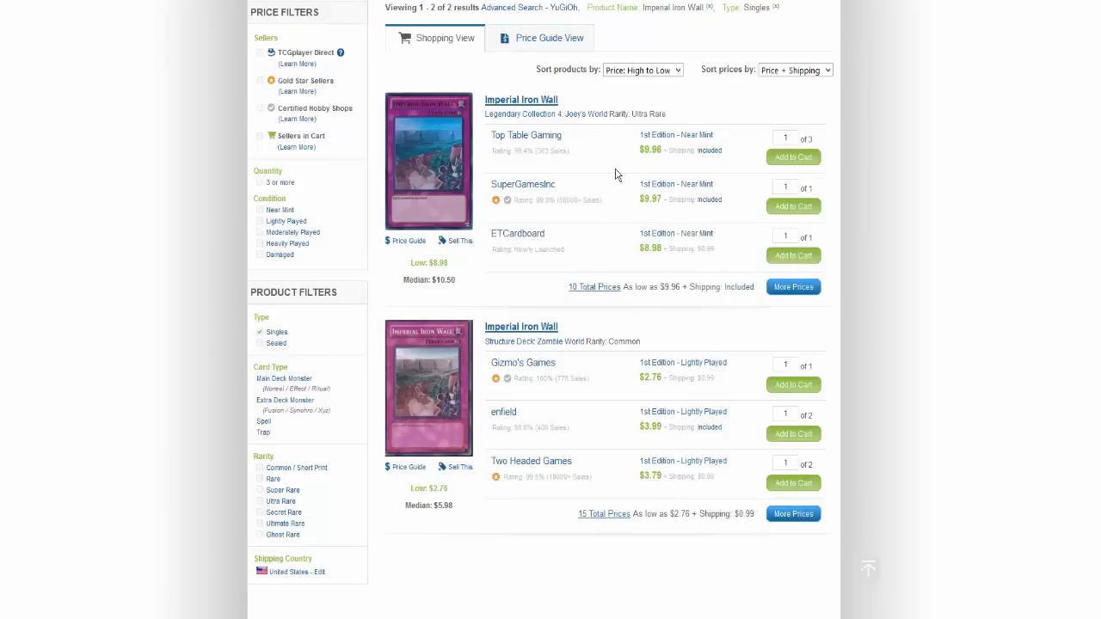
mouse_move(582, 270)
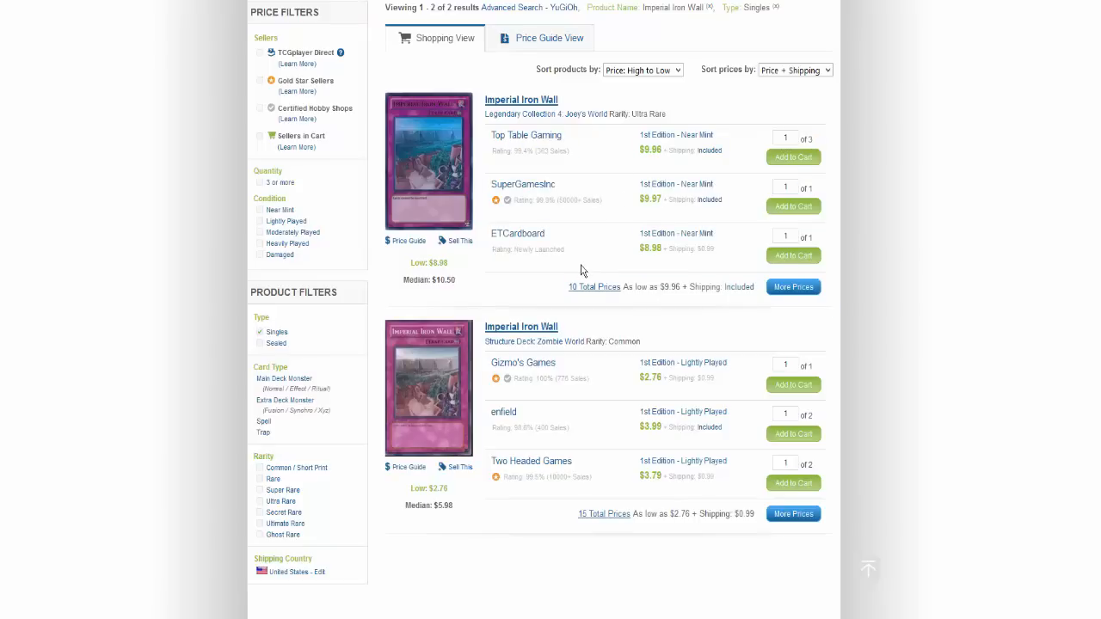
mouse_move(732, 234)
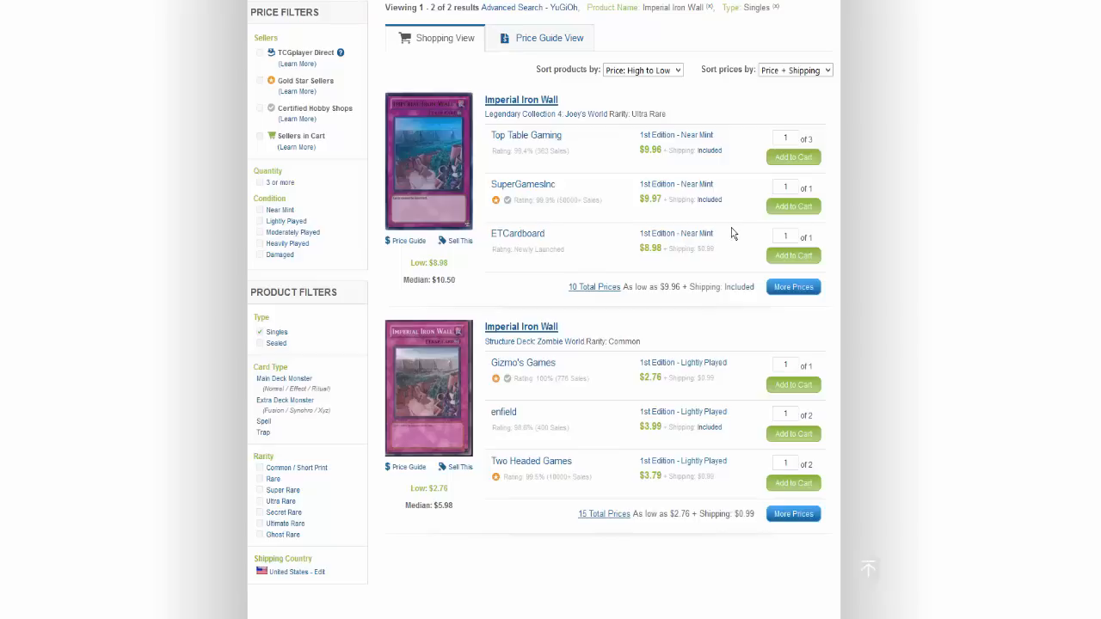
mouse_move(638, 216)
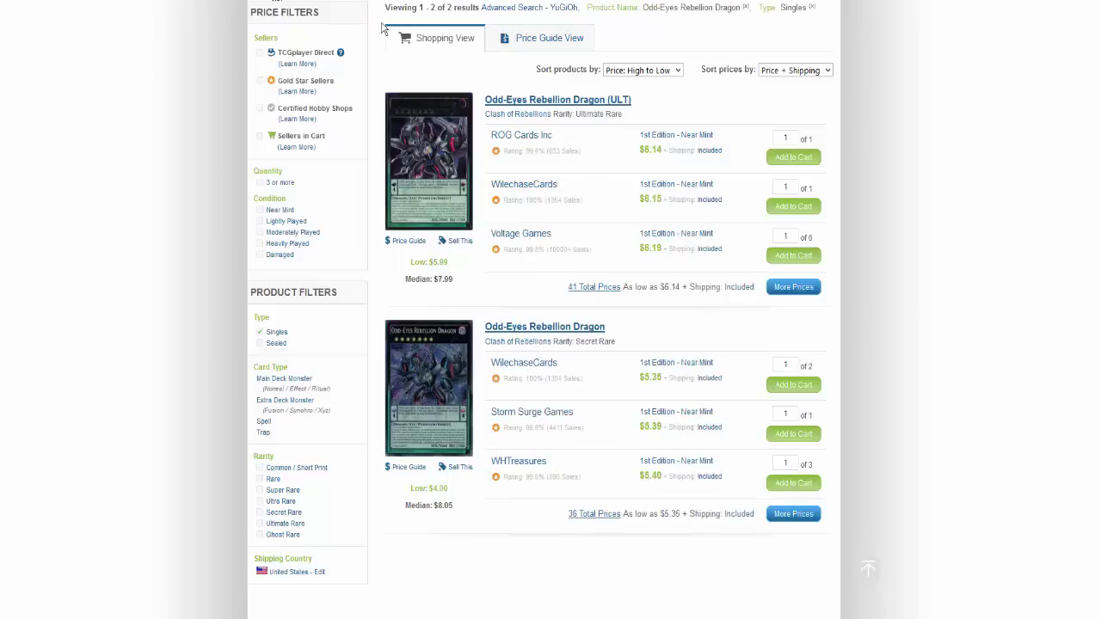
mouse_move(602, 193)
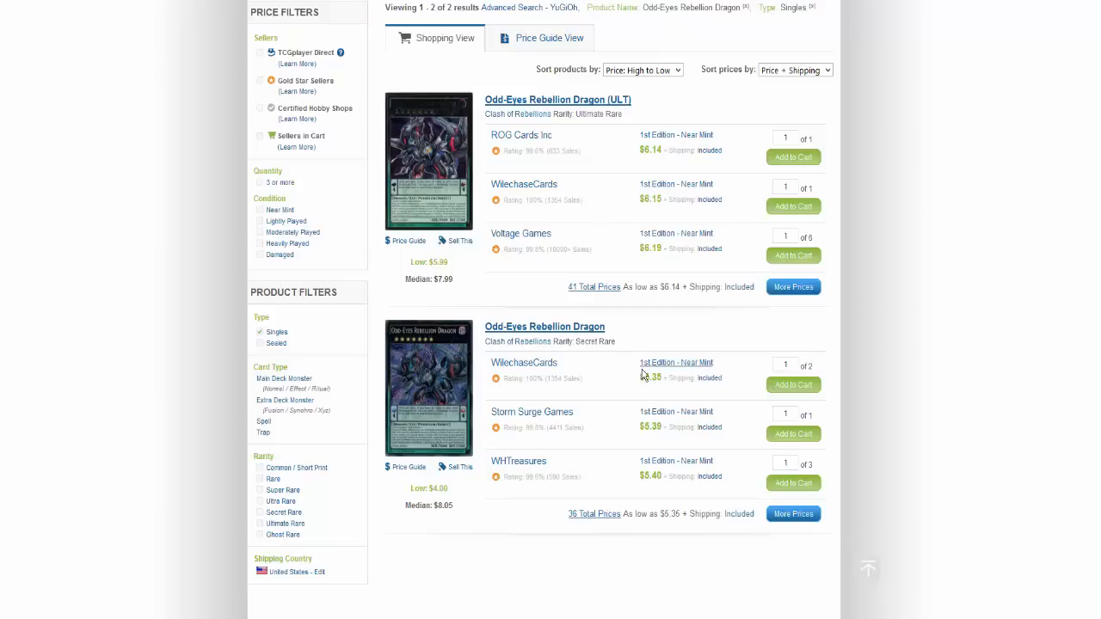
mouse_move(634, 358)
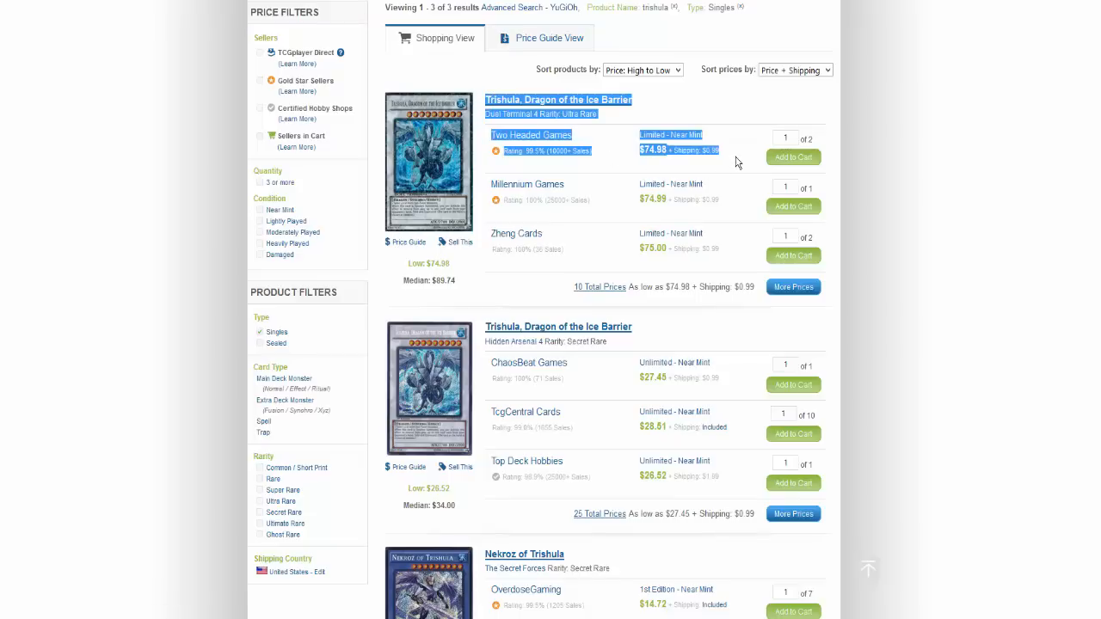
Review the Mimicat Secret Rare seller listings, then search Product Name for 'Into The Void' in Yu-Gi-Oh singles.
scroll(down, 3)
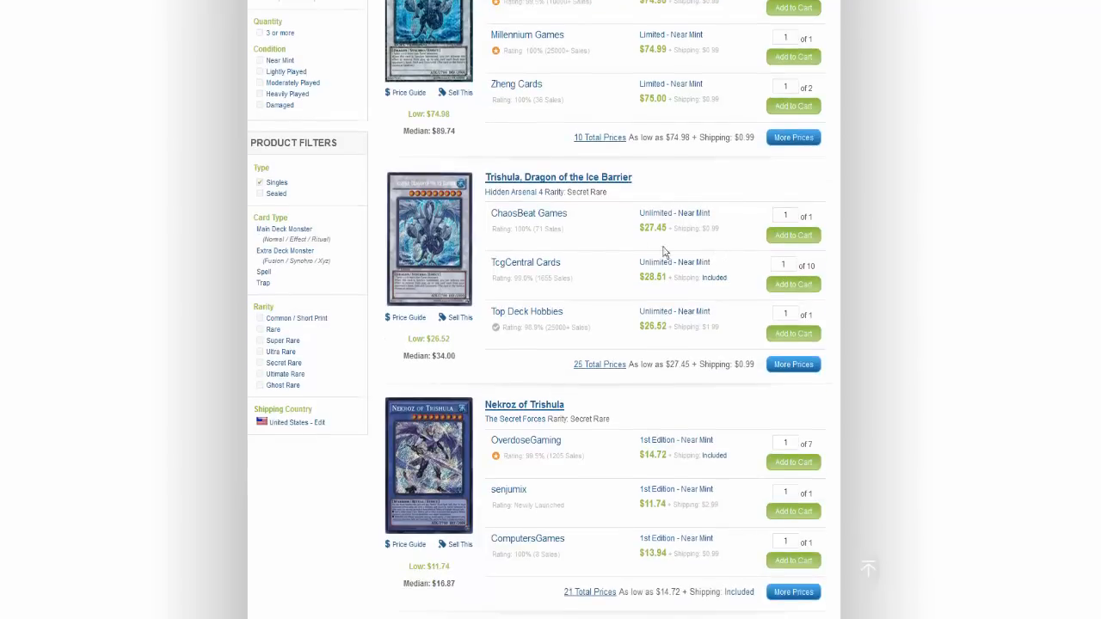
mouse_move(589, 237)
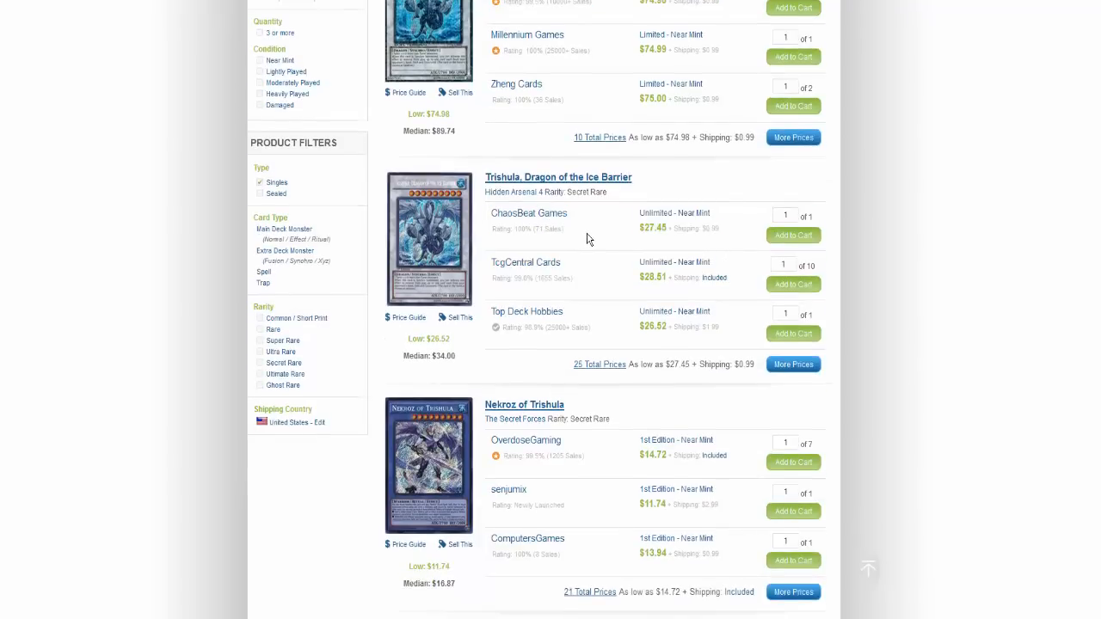
scroll(down, 3)
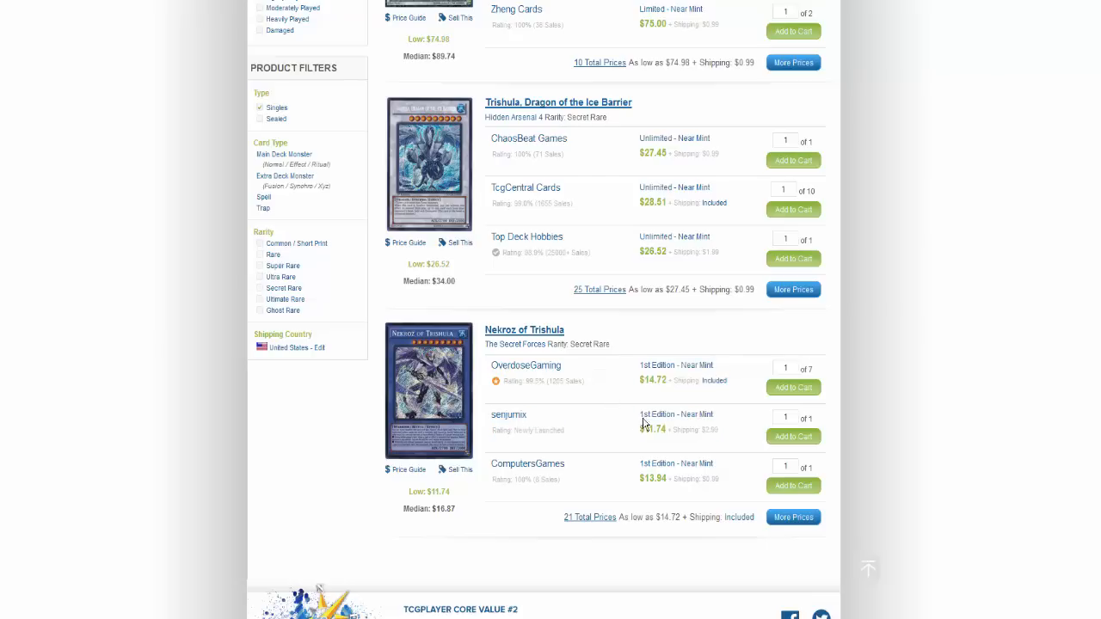
scroll(up, 3)
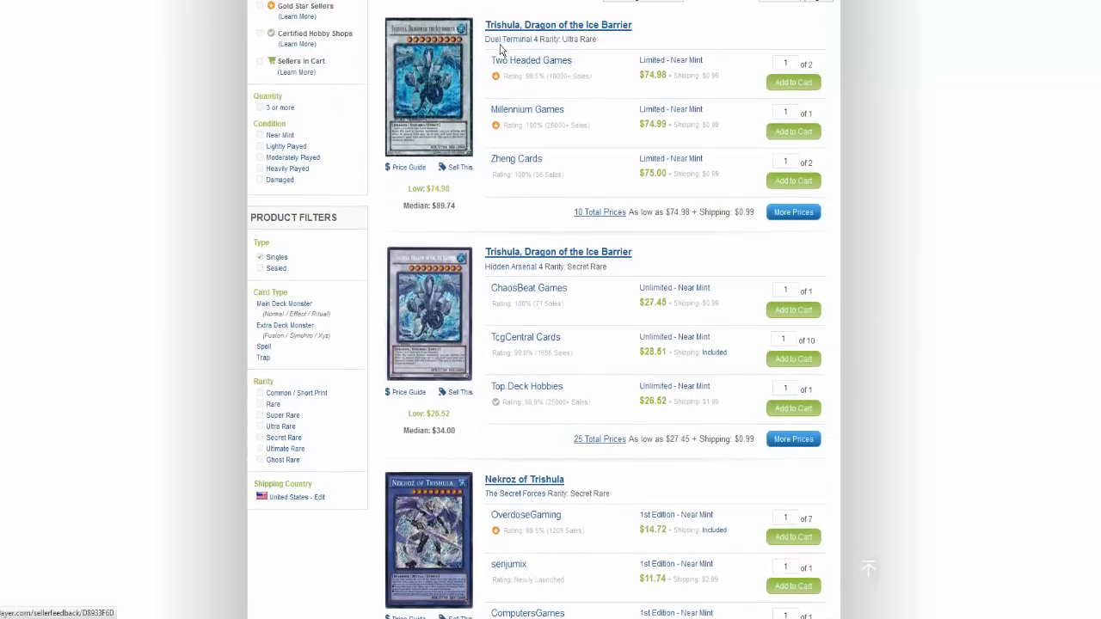
mouse_move(496, 303)
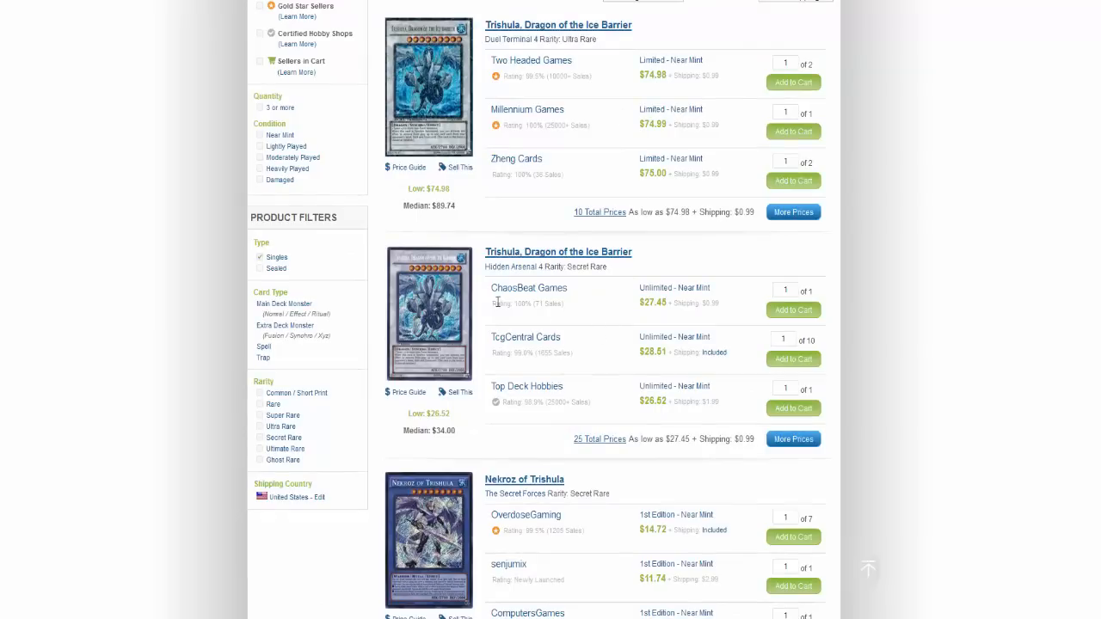
mouse_move(580, 401)
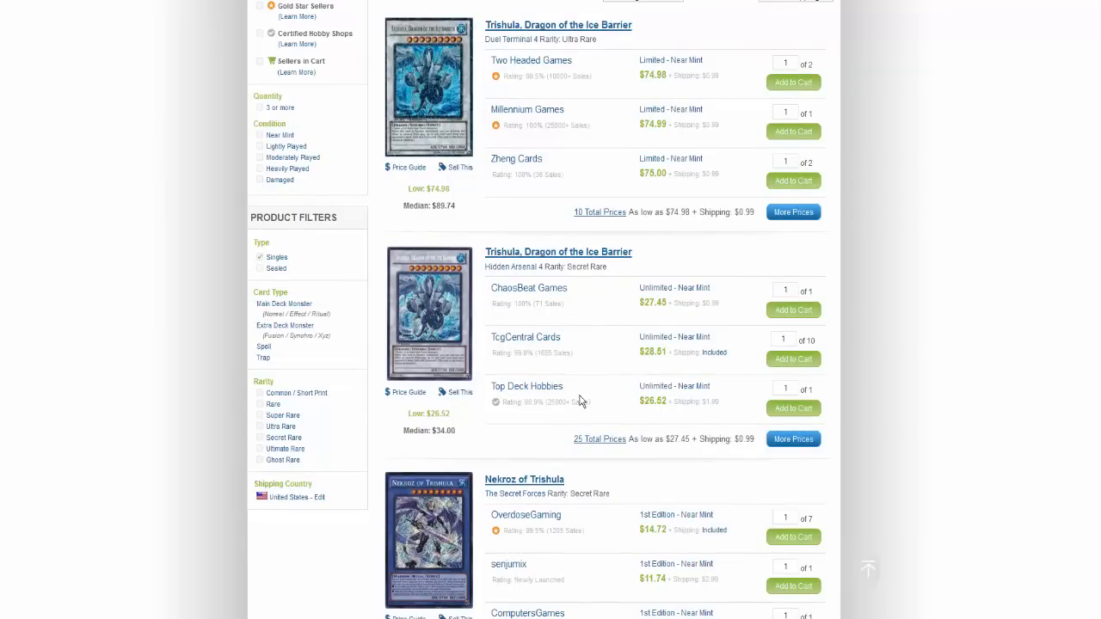
mouse_move(637, 402)
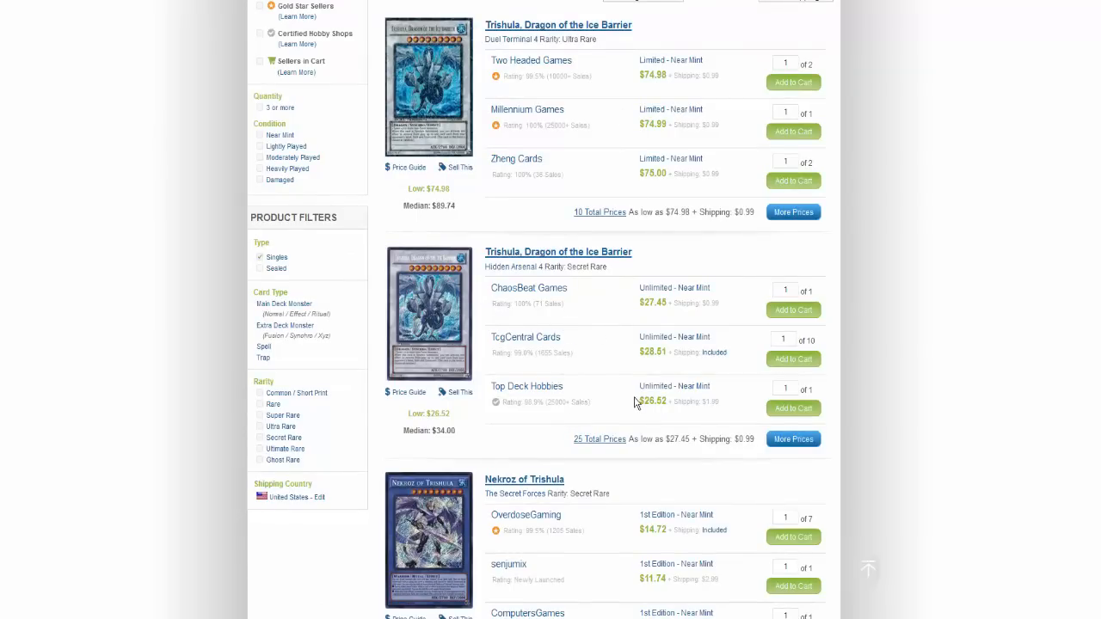
mouse_move(599, 296)
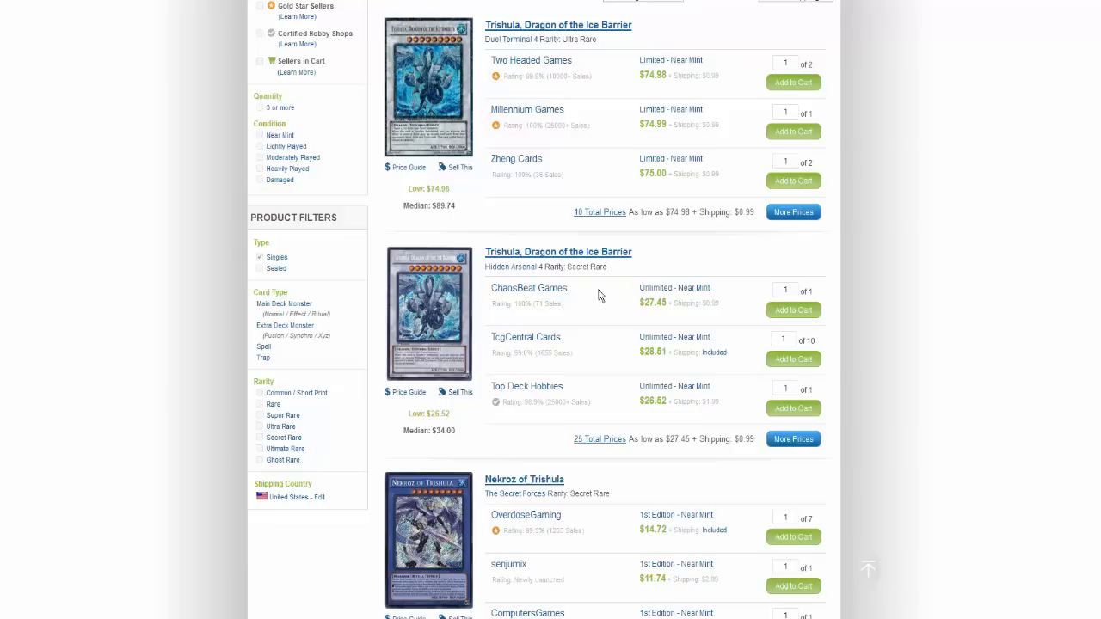
mouse_move(633, 294)
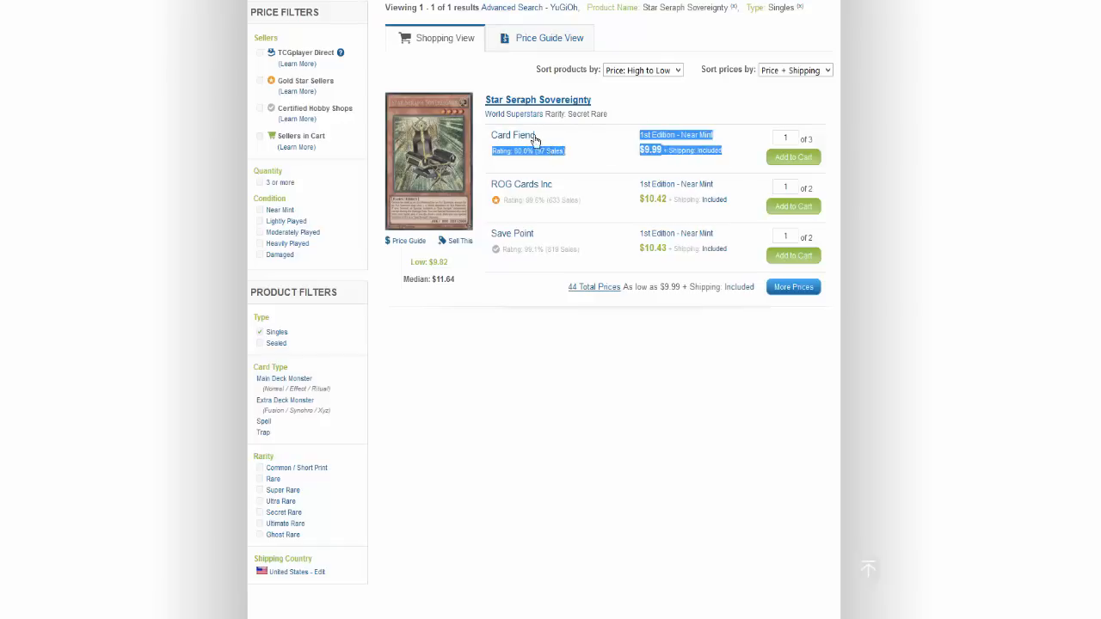
mouse_move(588, 154)
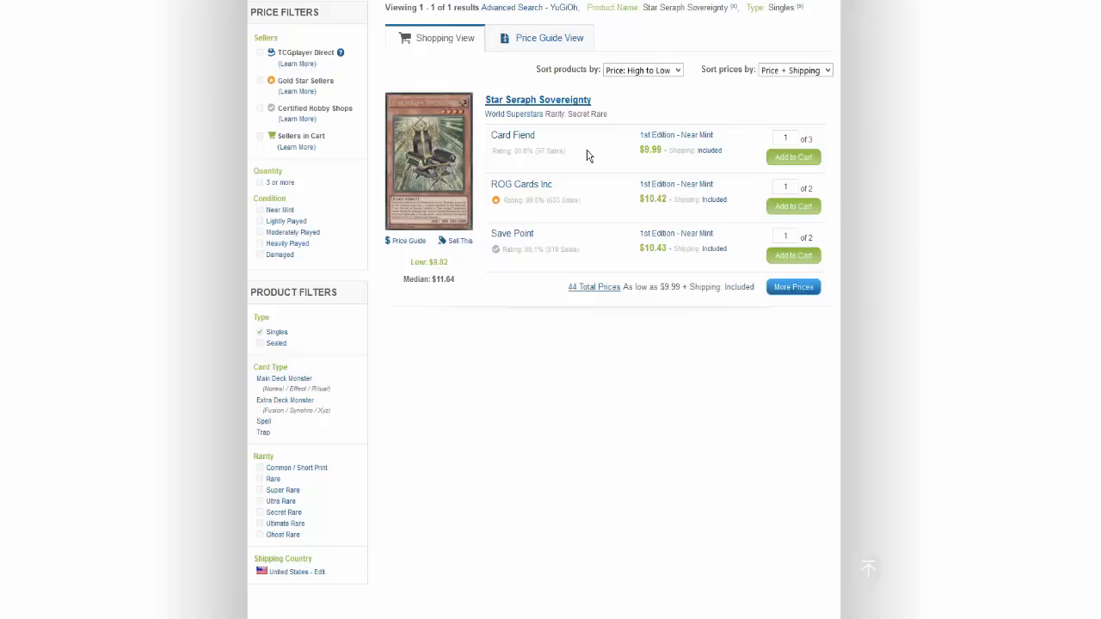
double_click(513, 134)
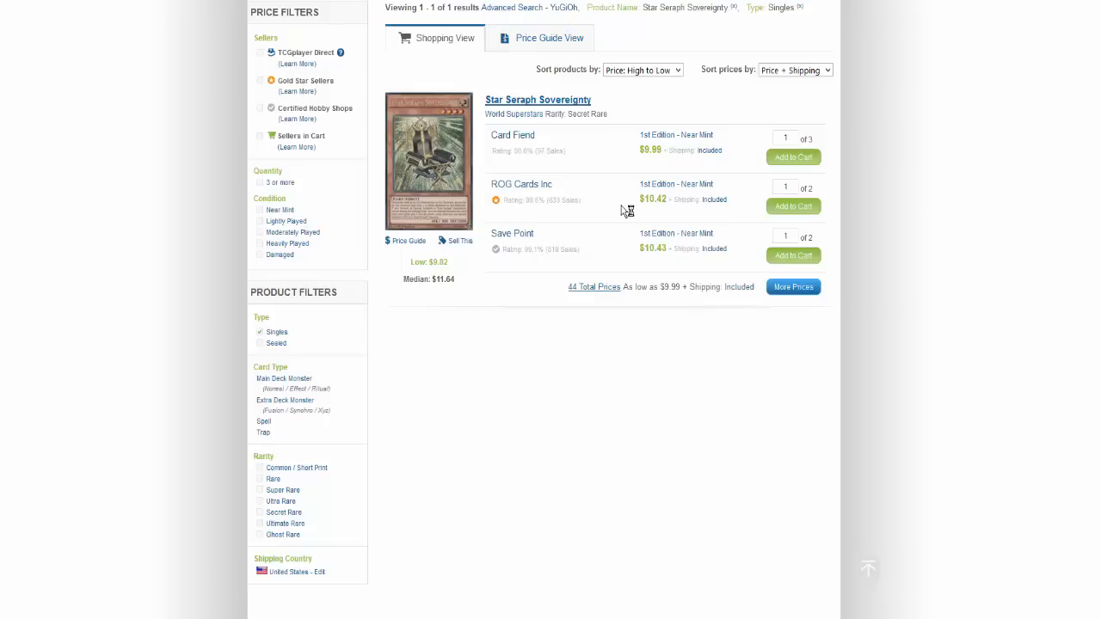
mouse_move(647, 189)
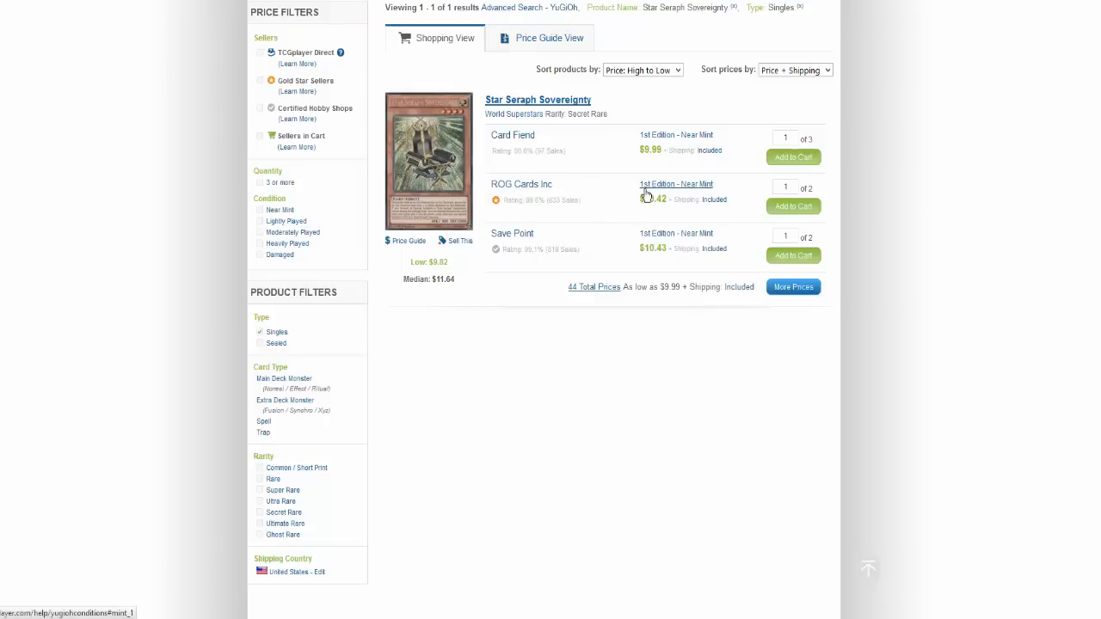
mouse_move(698, 207)
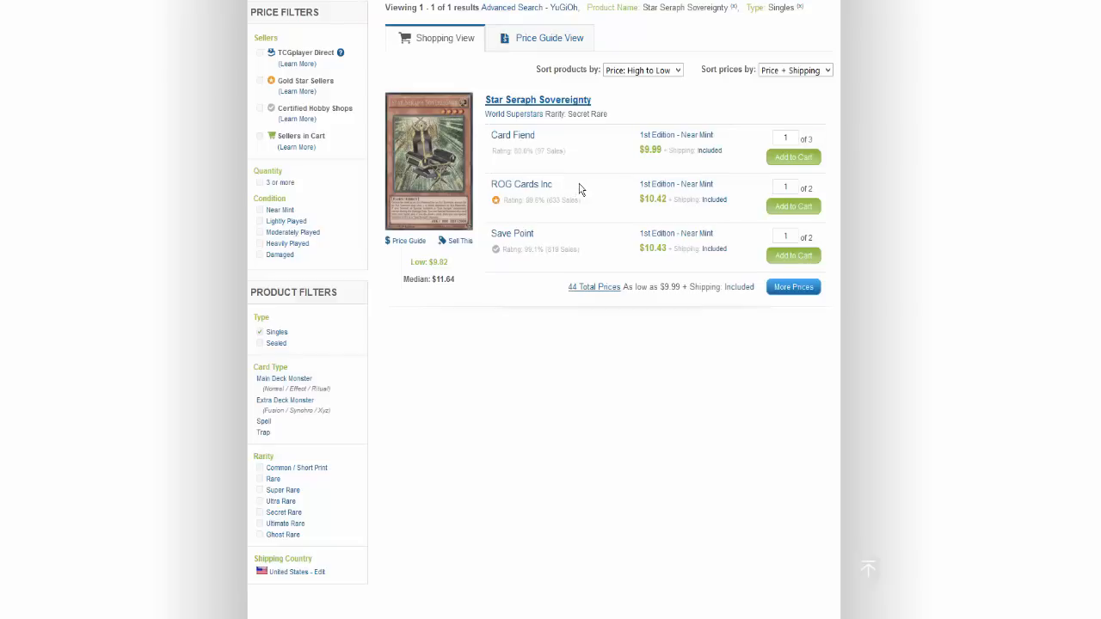
mouse_move(495, 186)
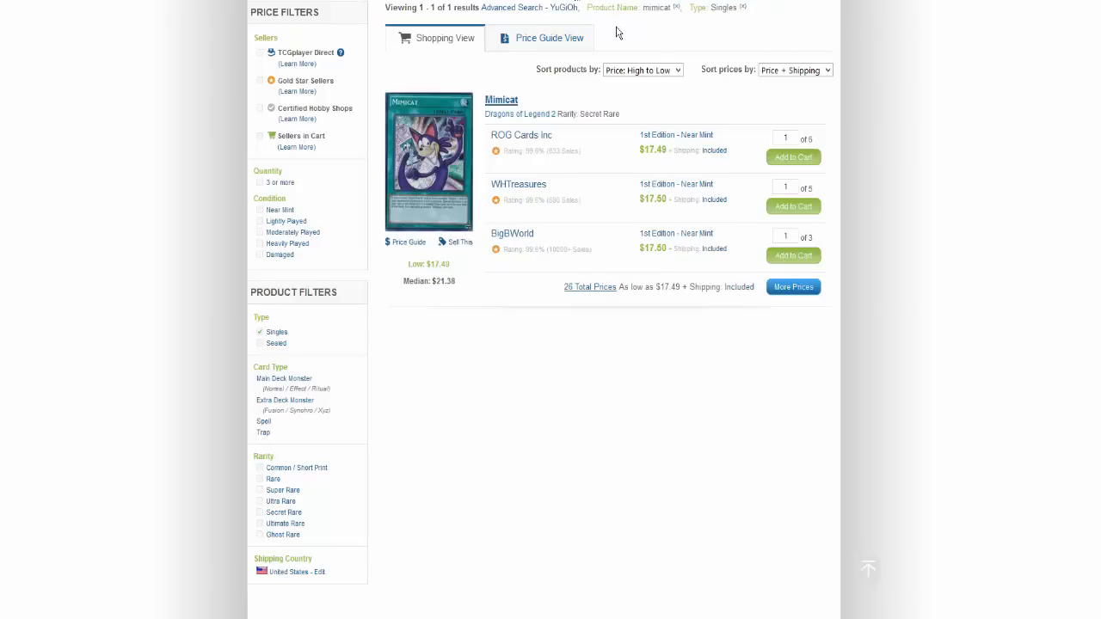
mouse_move(633, 77)
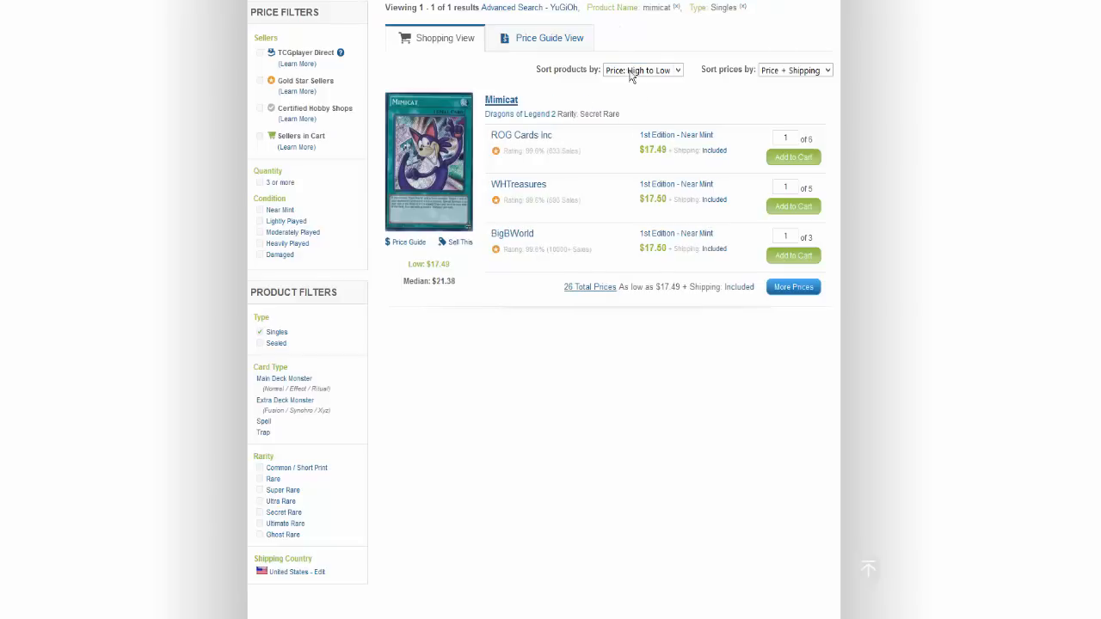
mouse_move(742, 162)
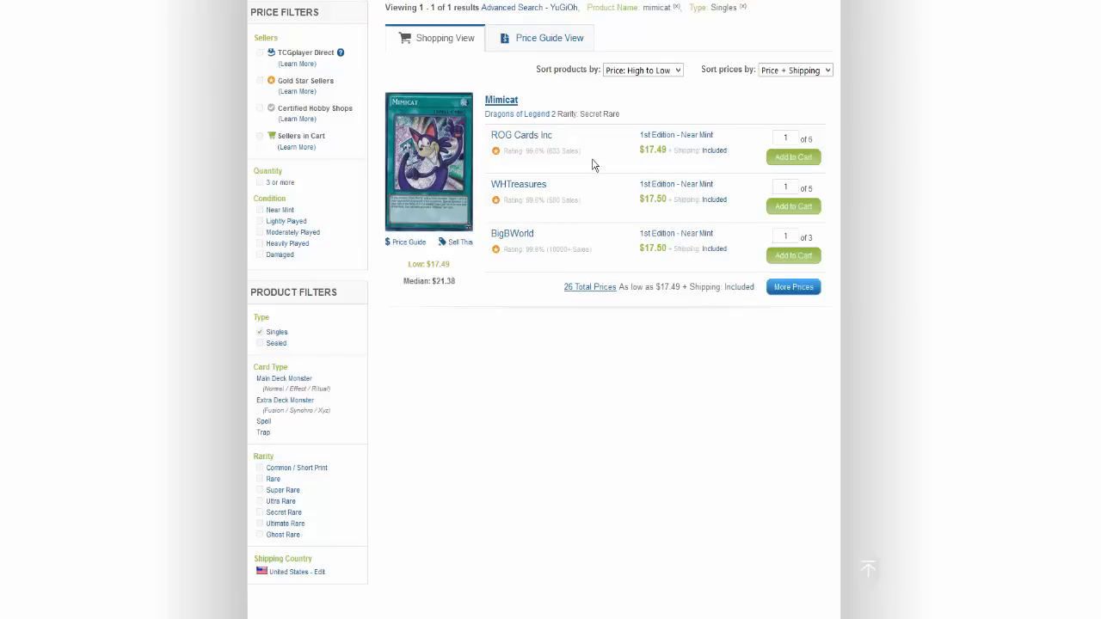
mouse_move(557, 278)
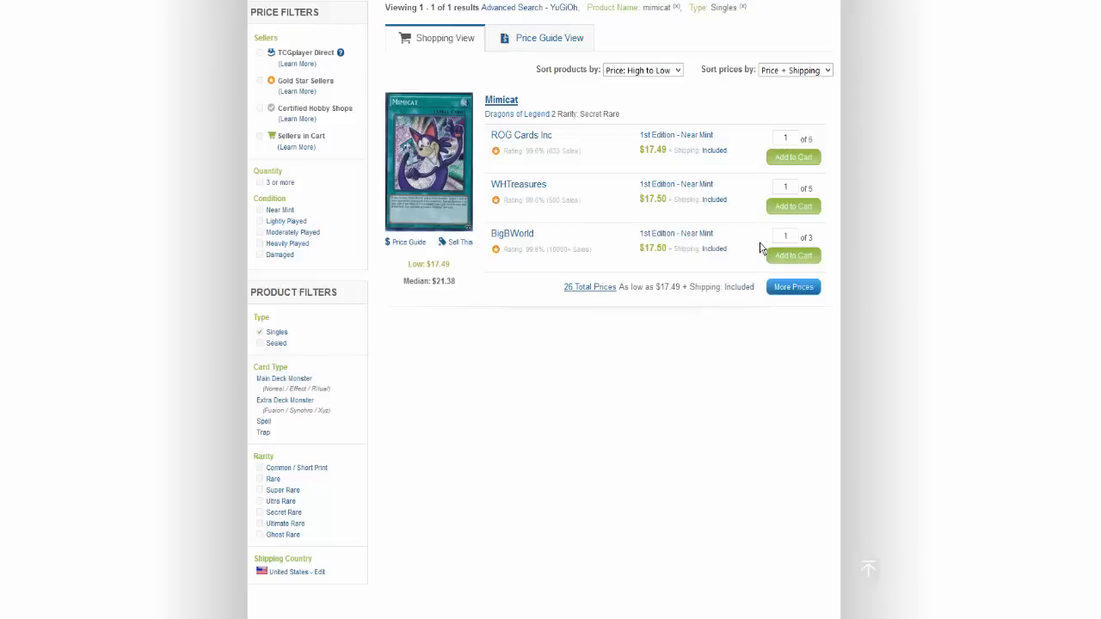
mouse_move(625, 176)
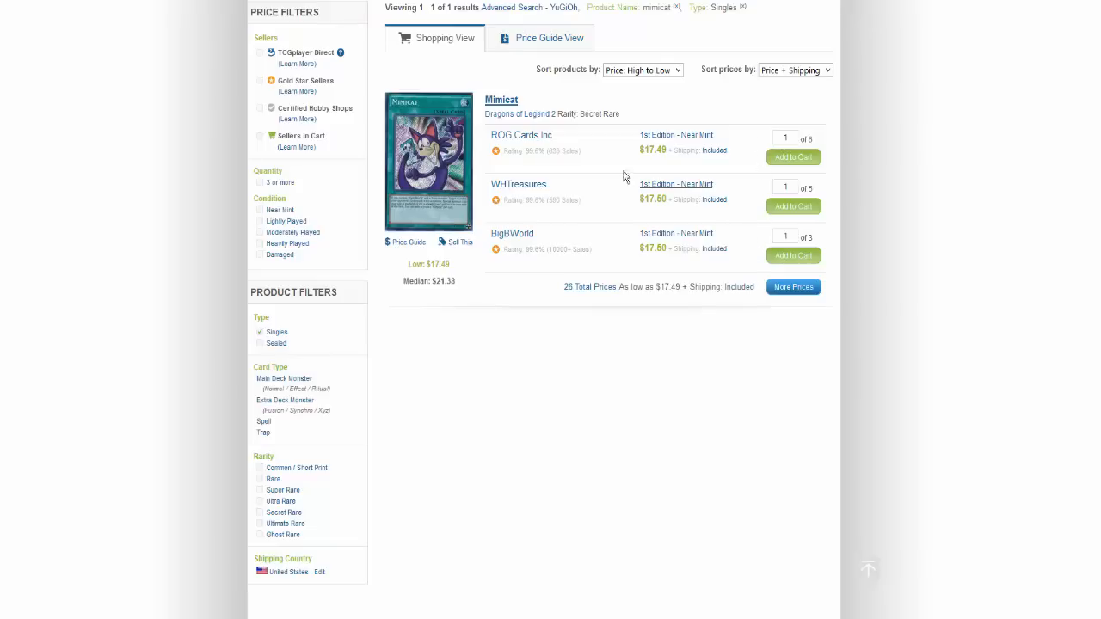
mouse_move(580, 191)
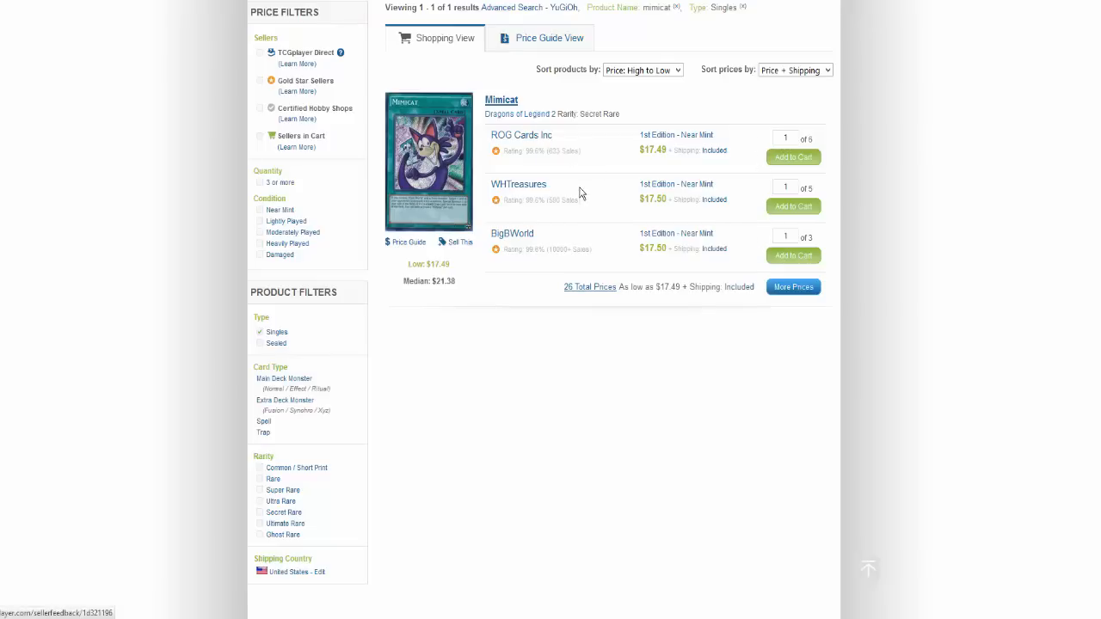
mouse_move(582, 217)
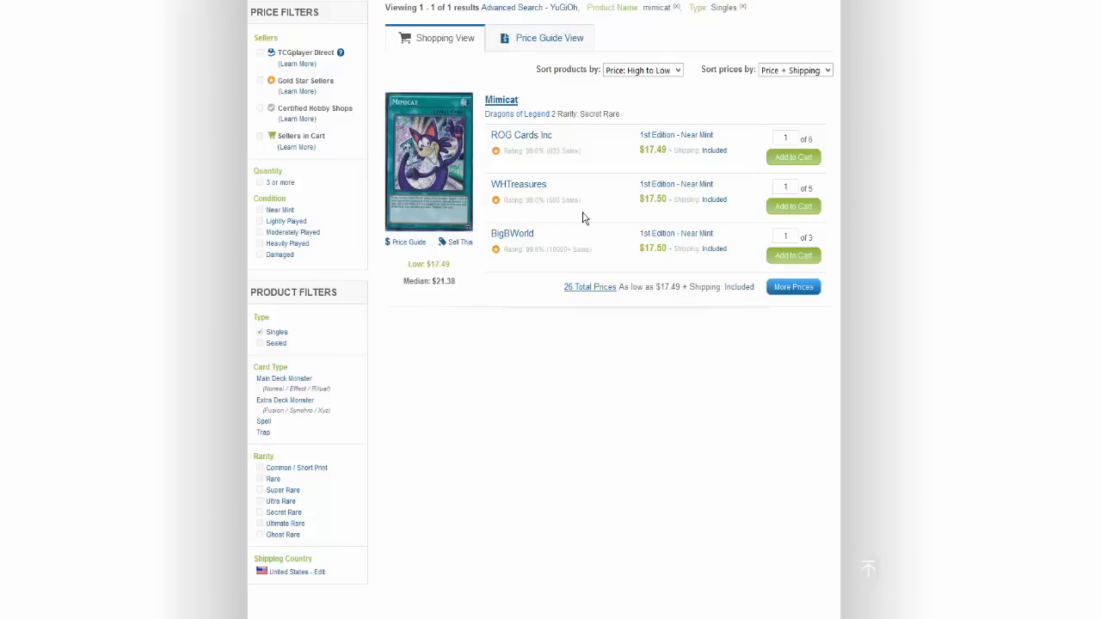
mouse_move(592, 226)
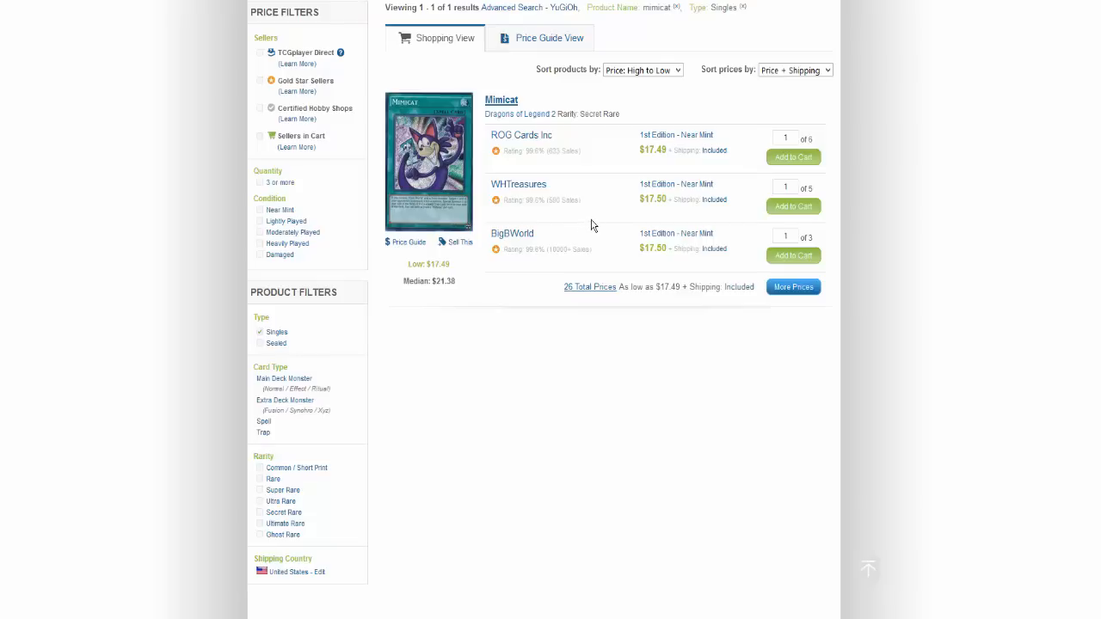
mouse_move(588, 210)
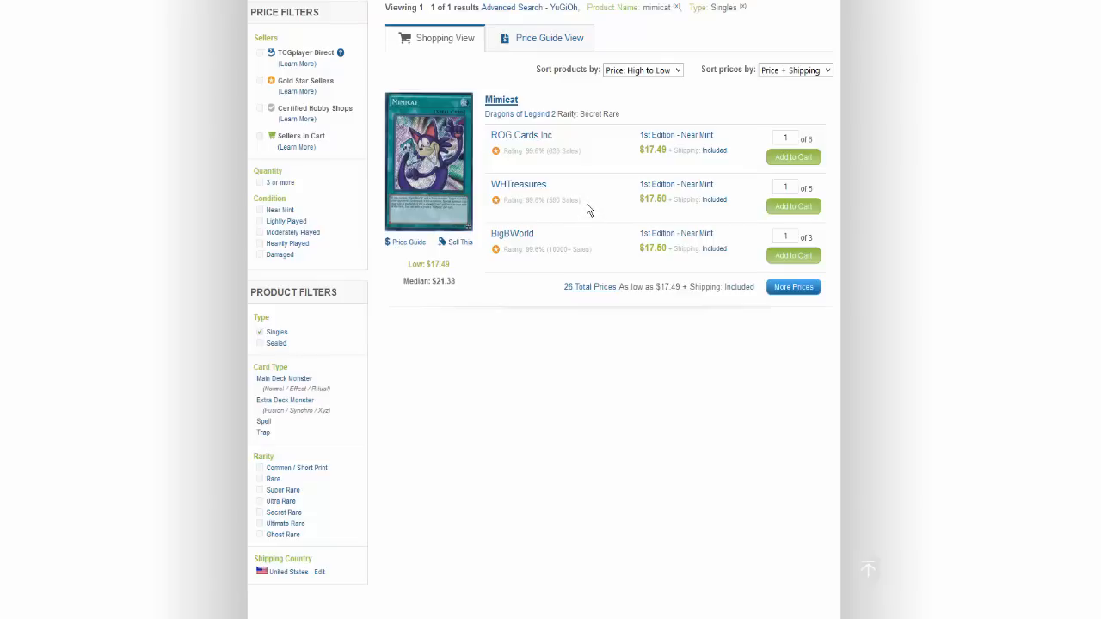
mouse_move(574, 143)
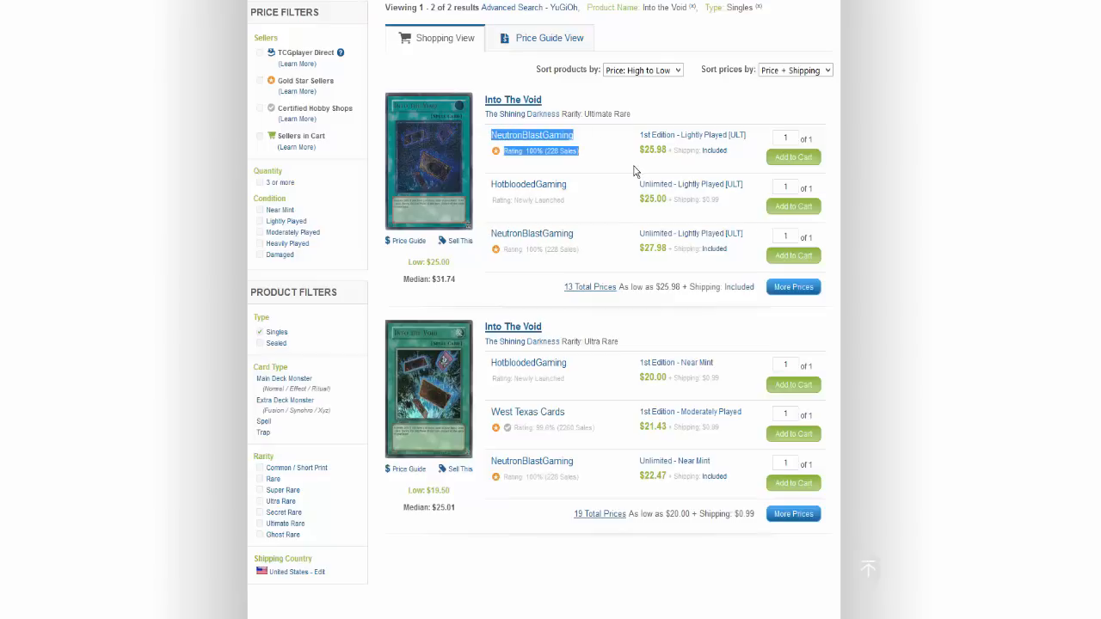
mouse_move(725, 392)
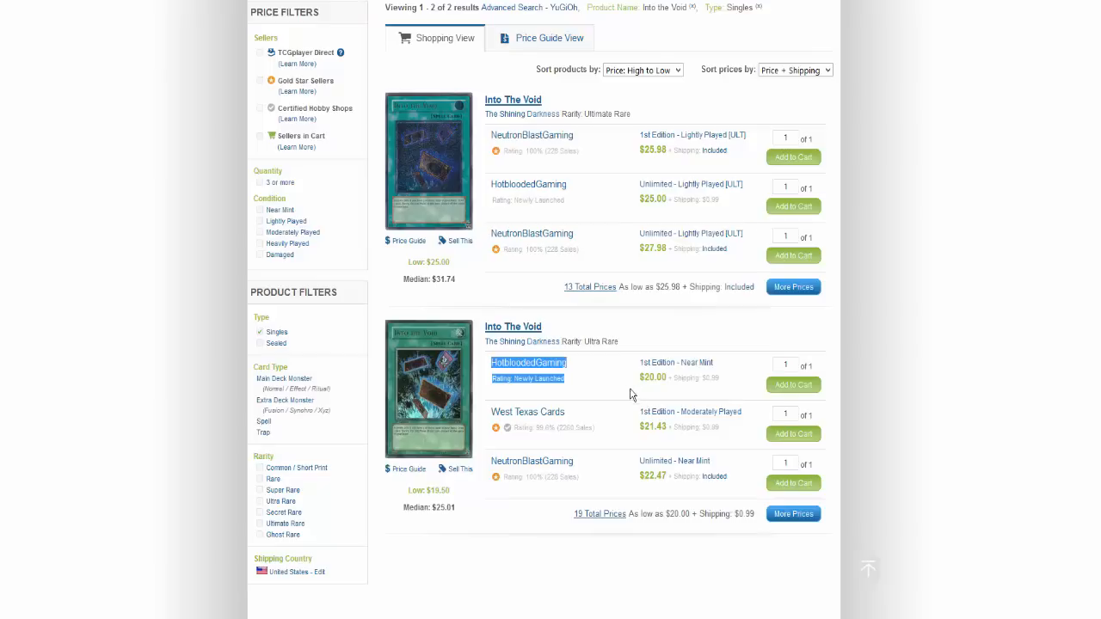
mouse_move(592, 340)
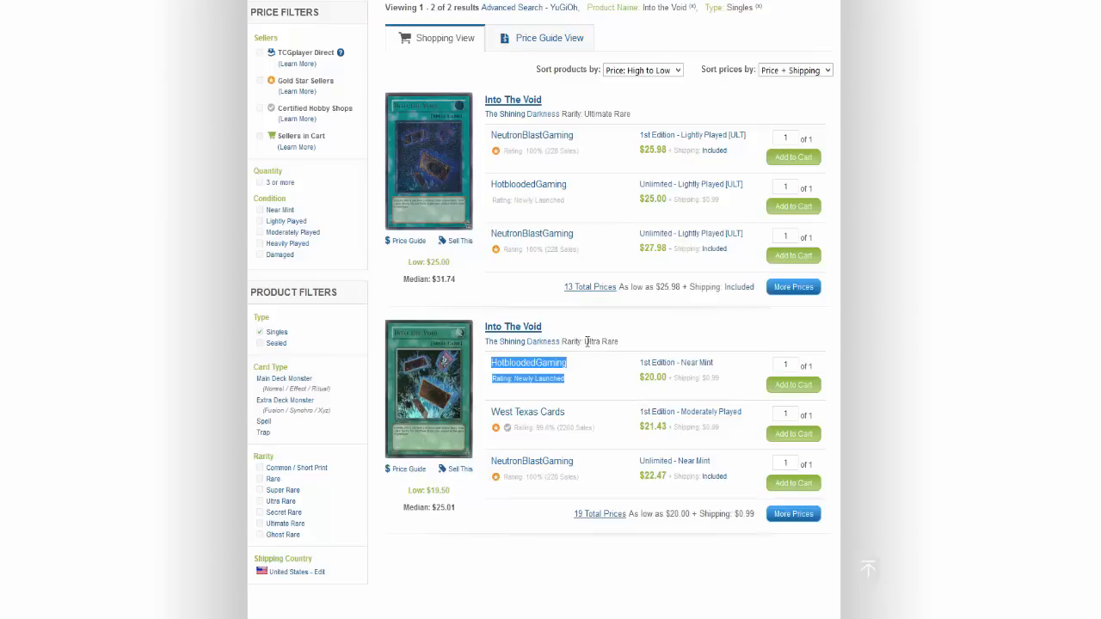
mouse_move(583, 351)
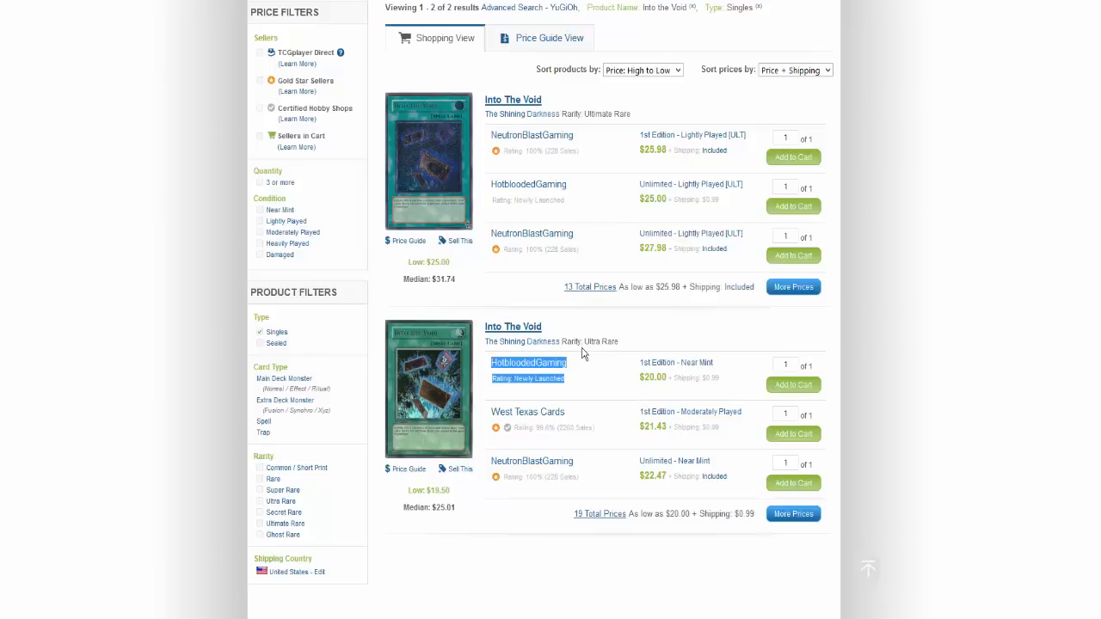
mouse_move(724, 387)
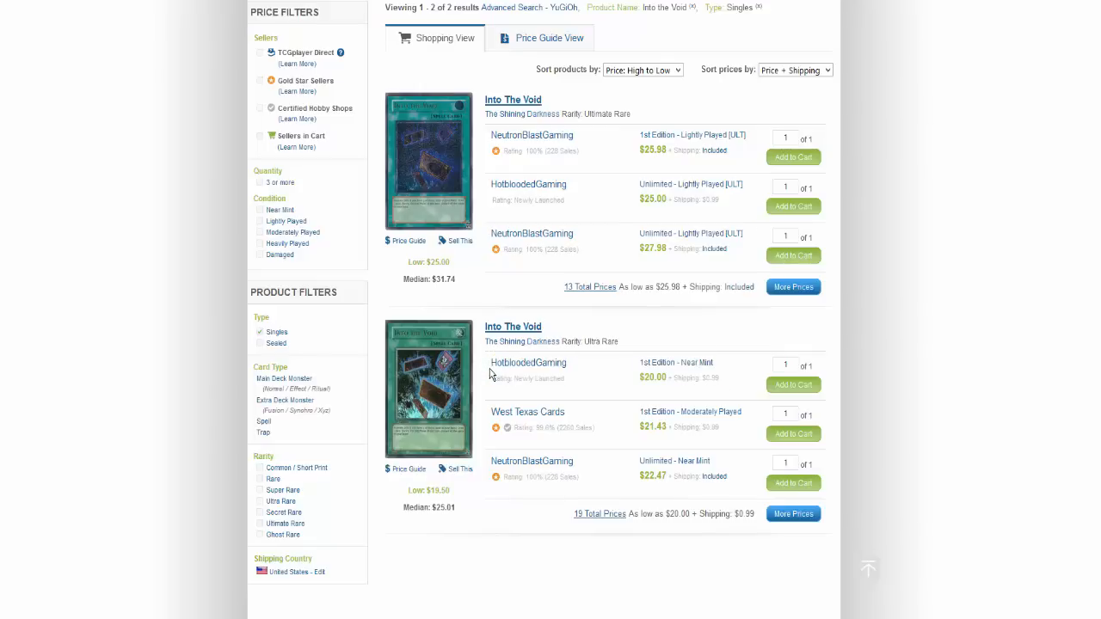
mouse_move(498, 376)
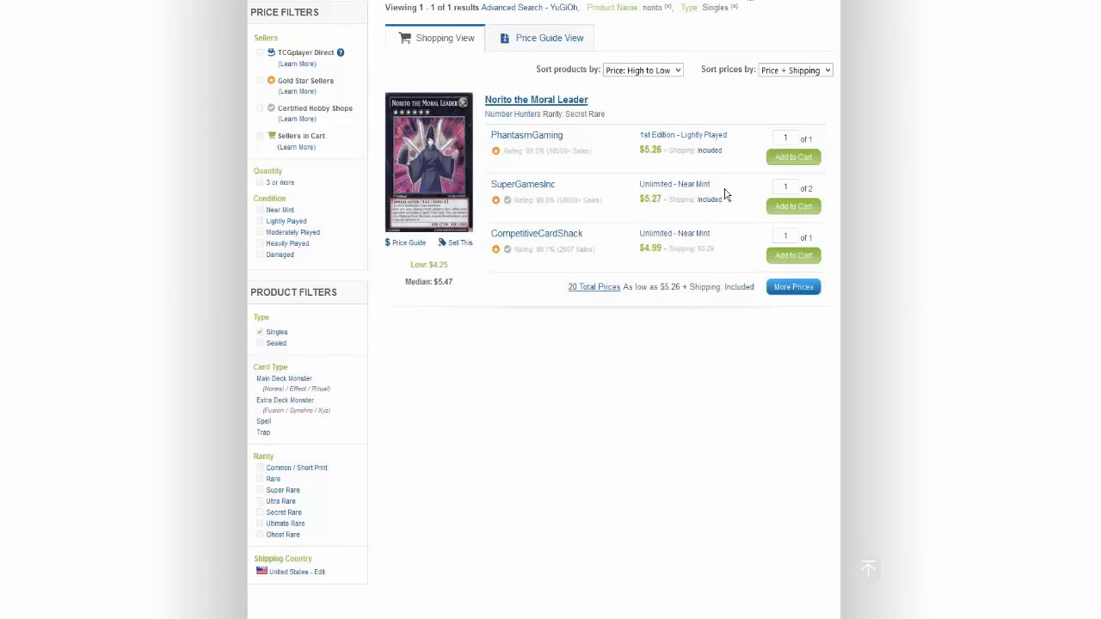
mouse_move(690, 172)
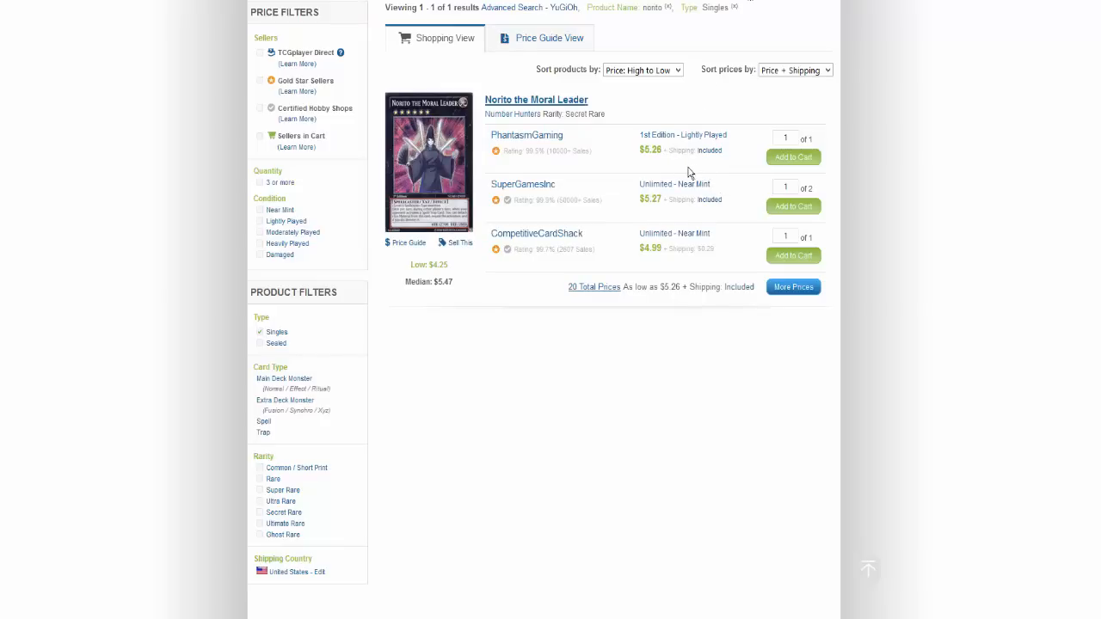
mouse_move(688, 177)
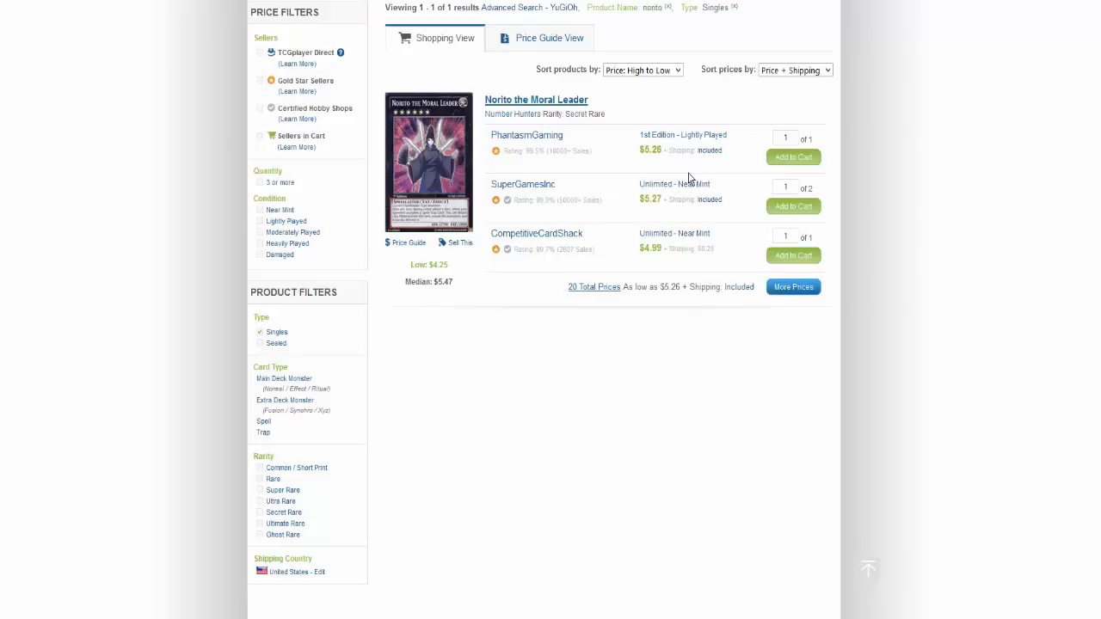
mouse_move(678, 179)
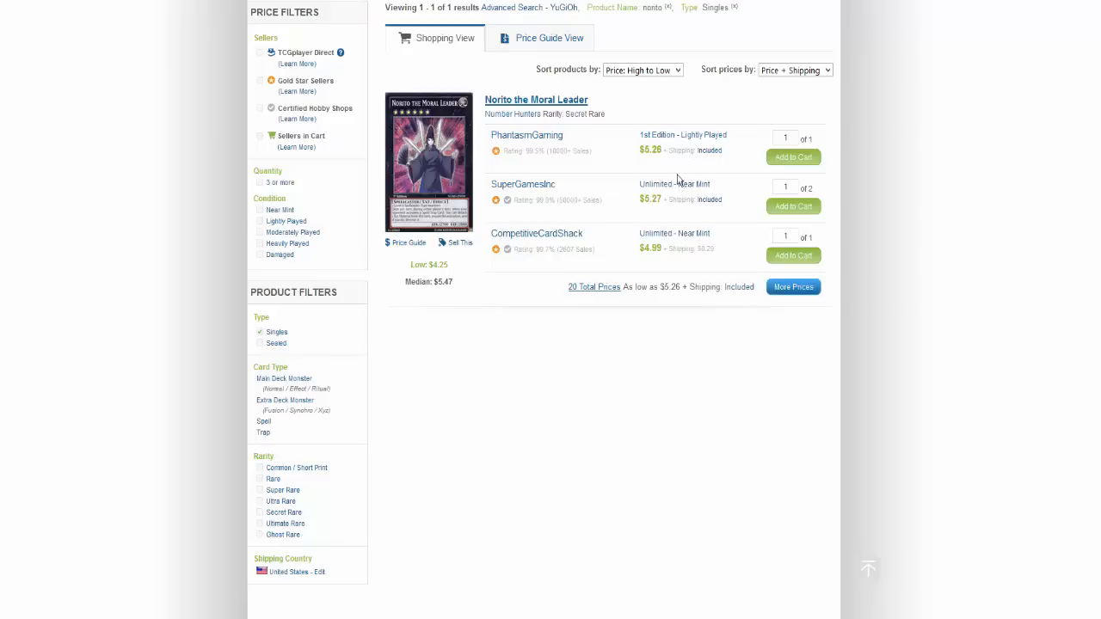
mouse_move(674, 168)
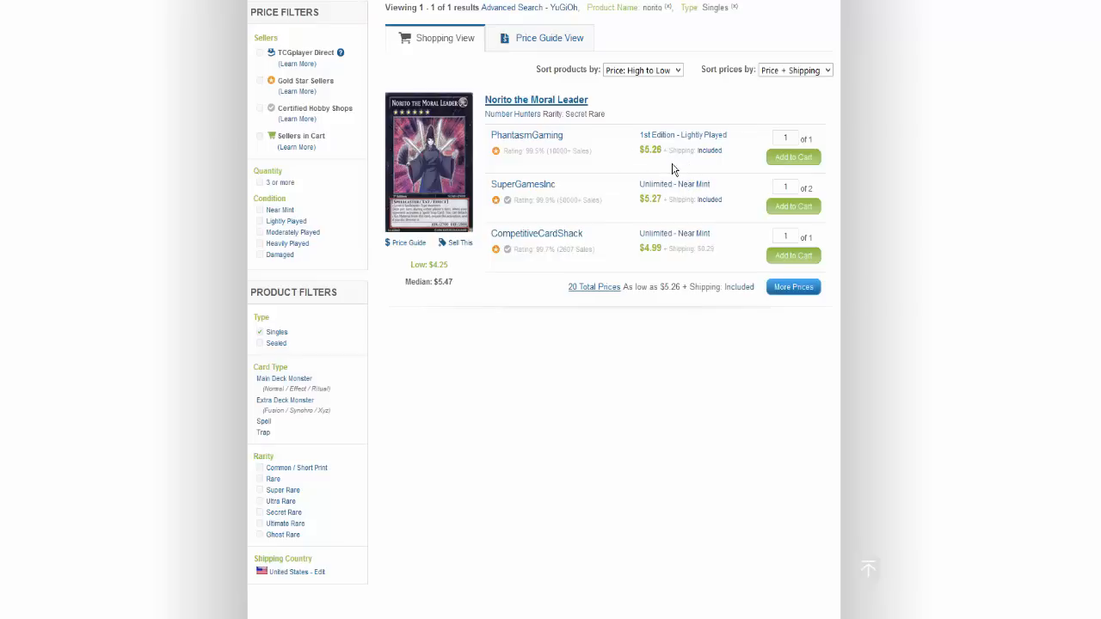
mouse_move(530, 148)
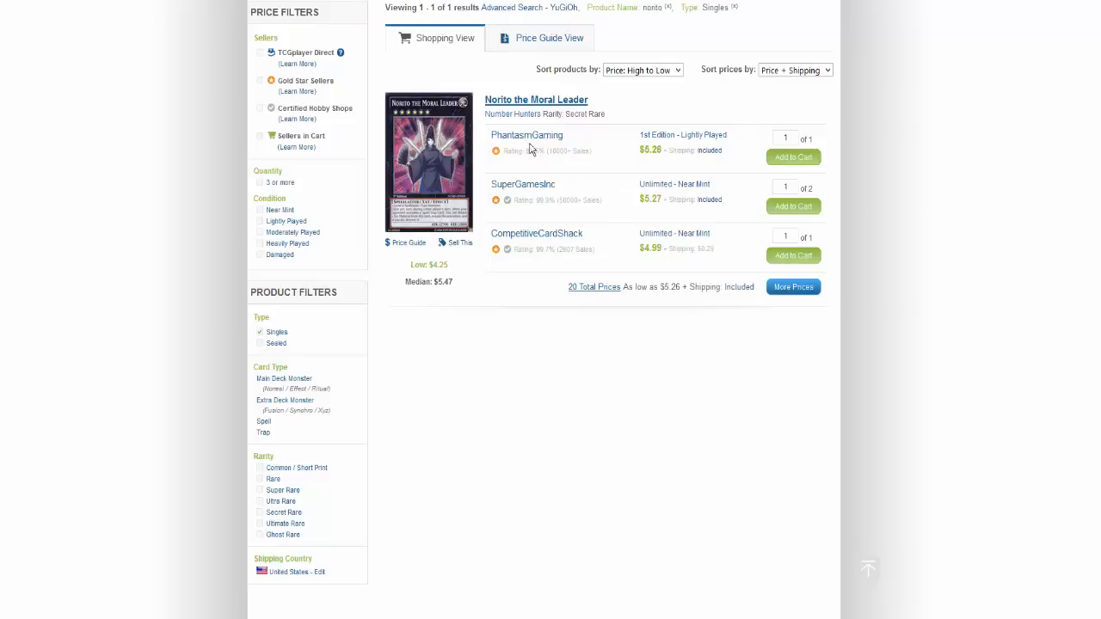
mouse_move(559, 148)
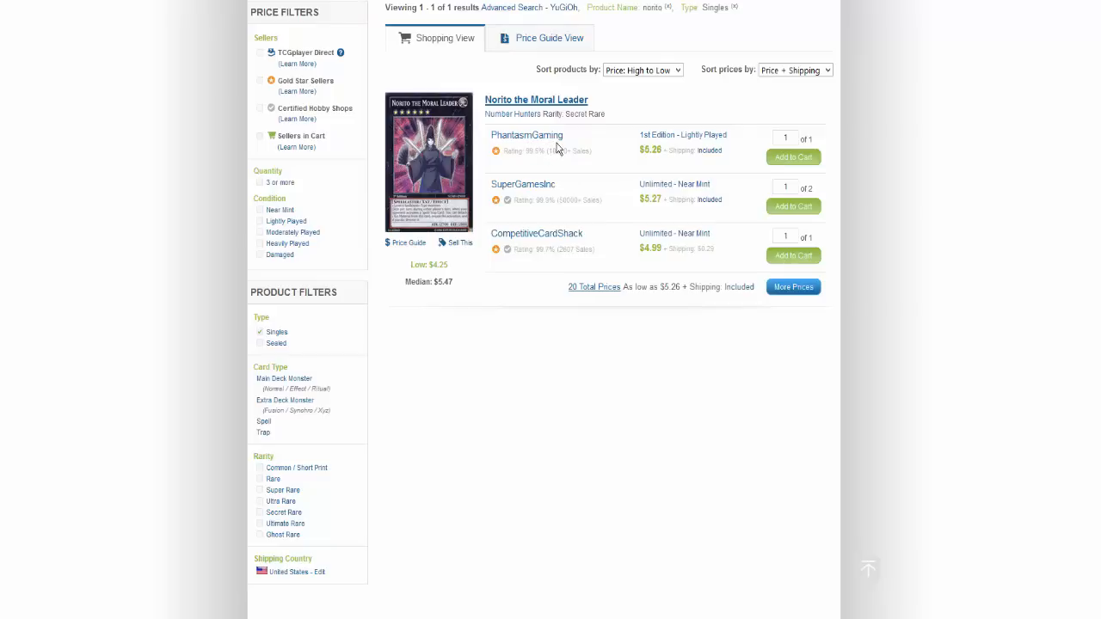
mouse_move(579, 145)
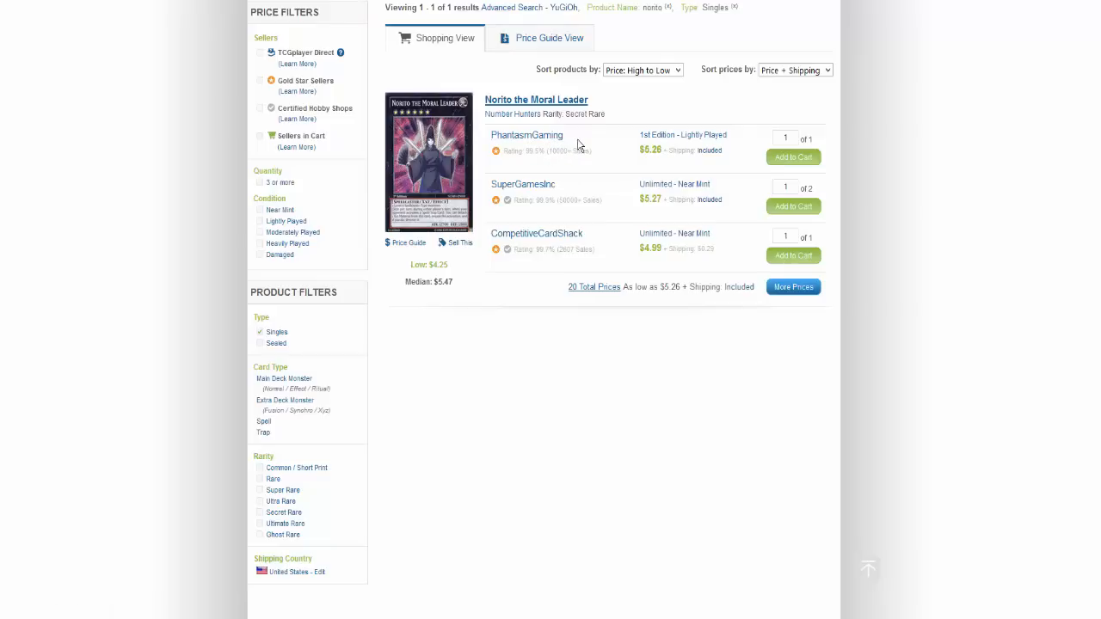
mouse_move(573, 138)
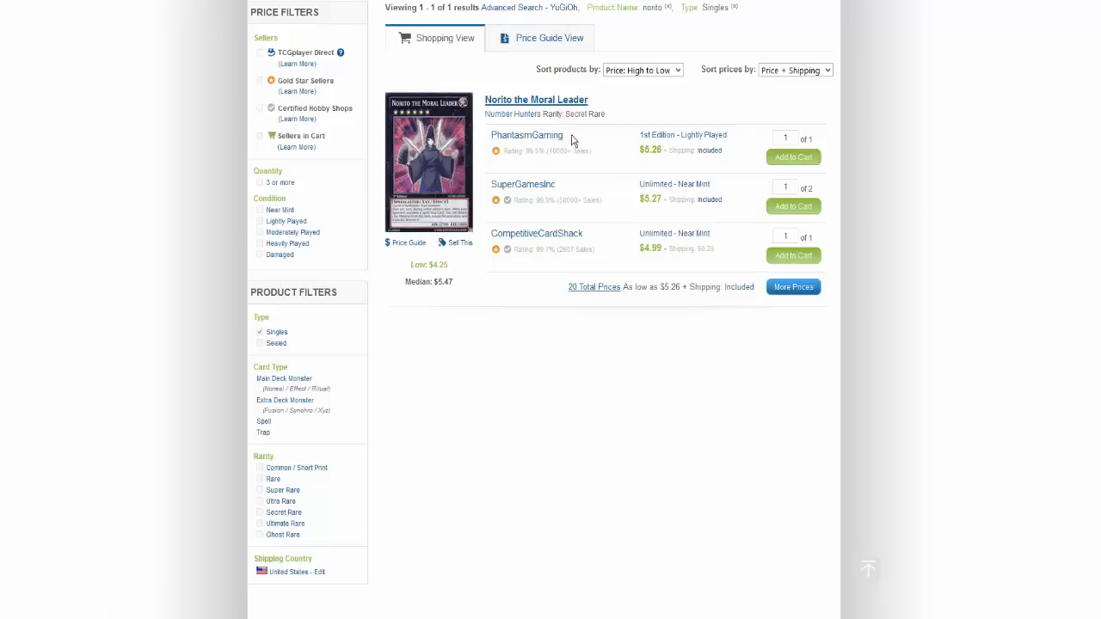
mouse_move(461, 169)
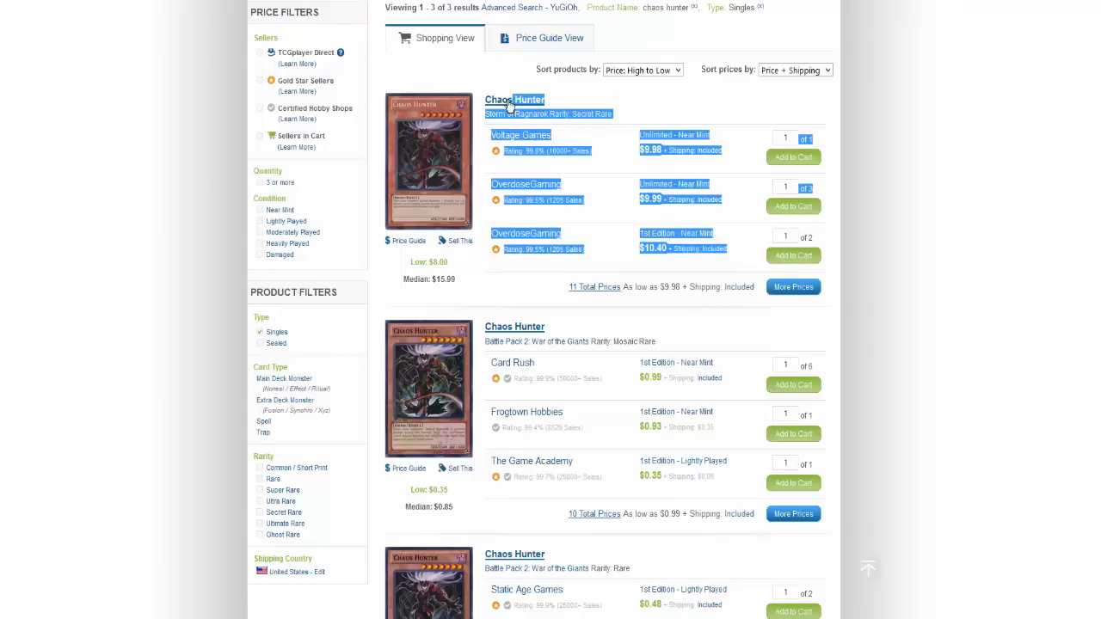
mouse_move(654, 114)
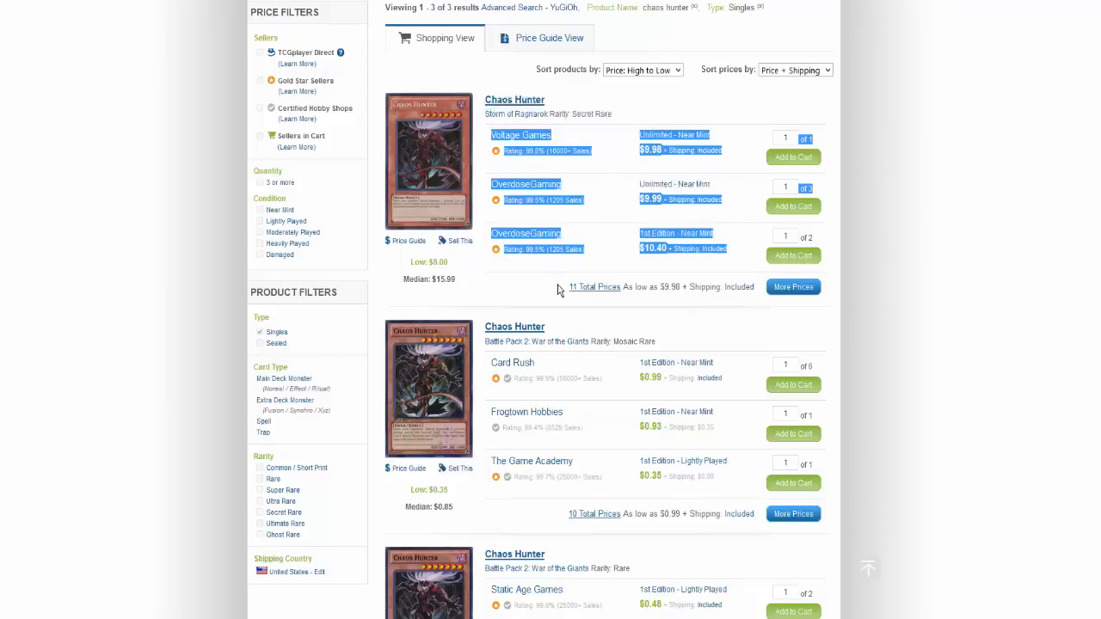
Scroll through the Chaos Hunter seller listings before searching Yu-Gi-Oh singles for 'Chivalry'.
scroll(down, 3)
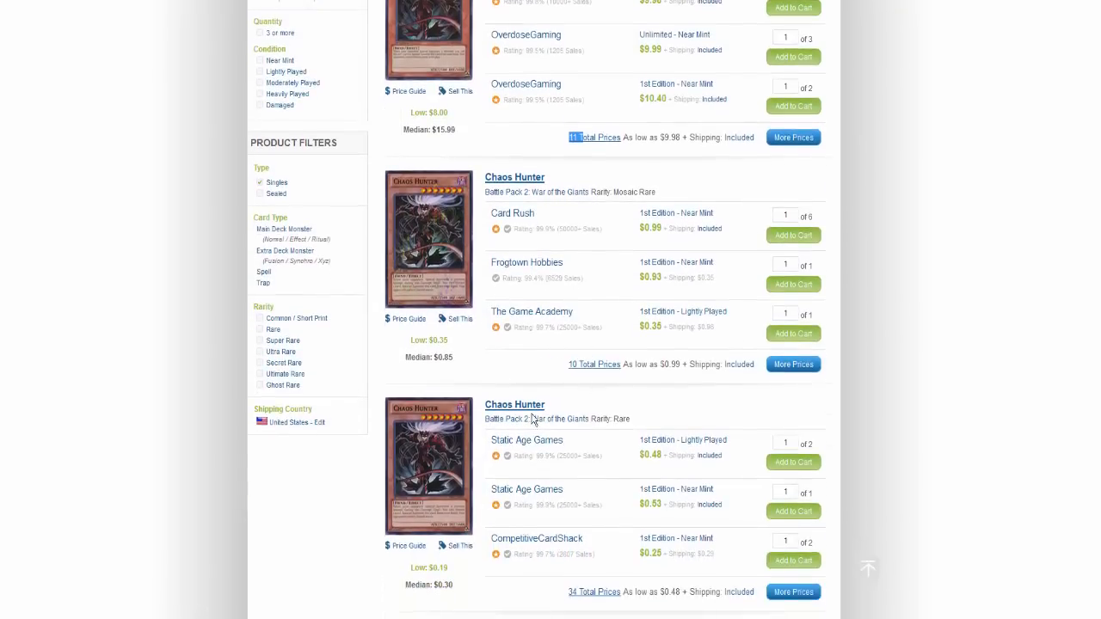
scroll(down, 3)
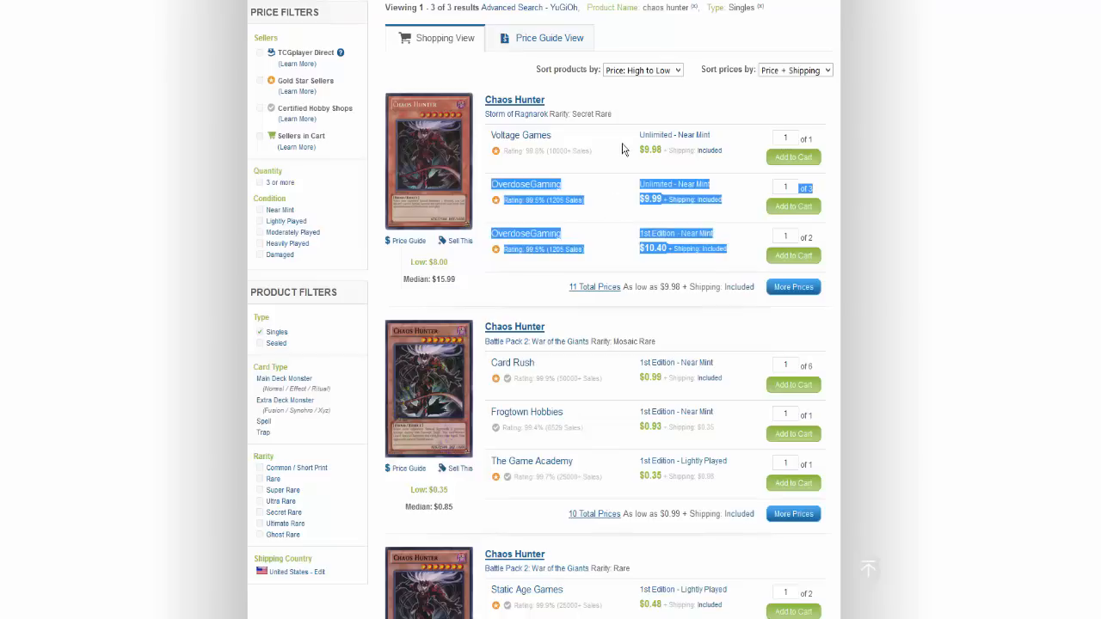
mouse_move(706, 498)
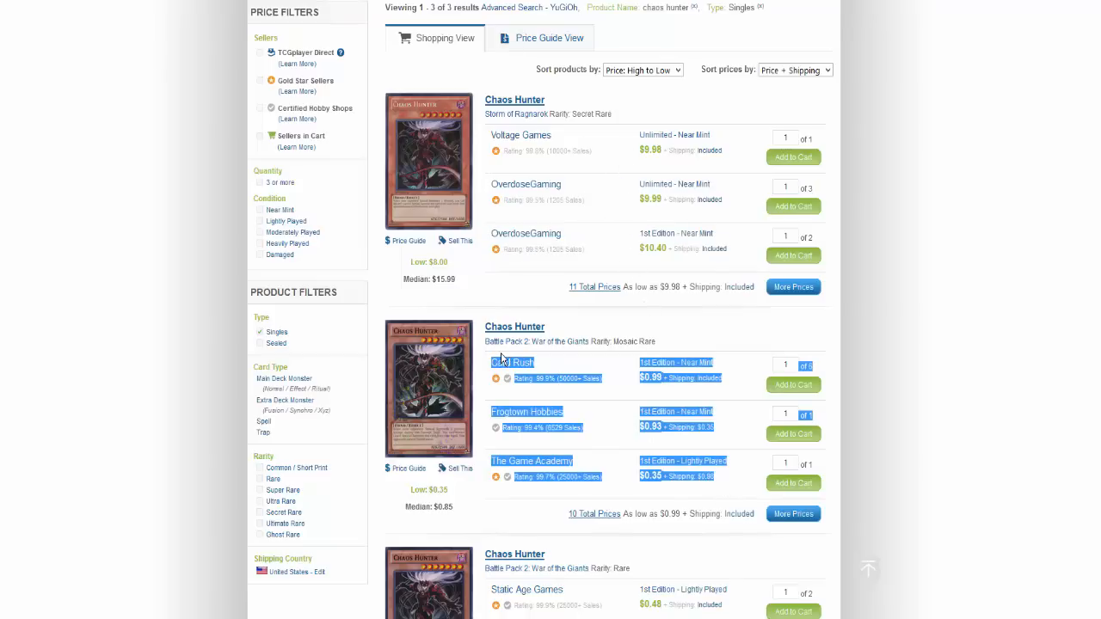
scroll(down, 3)
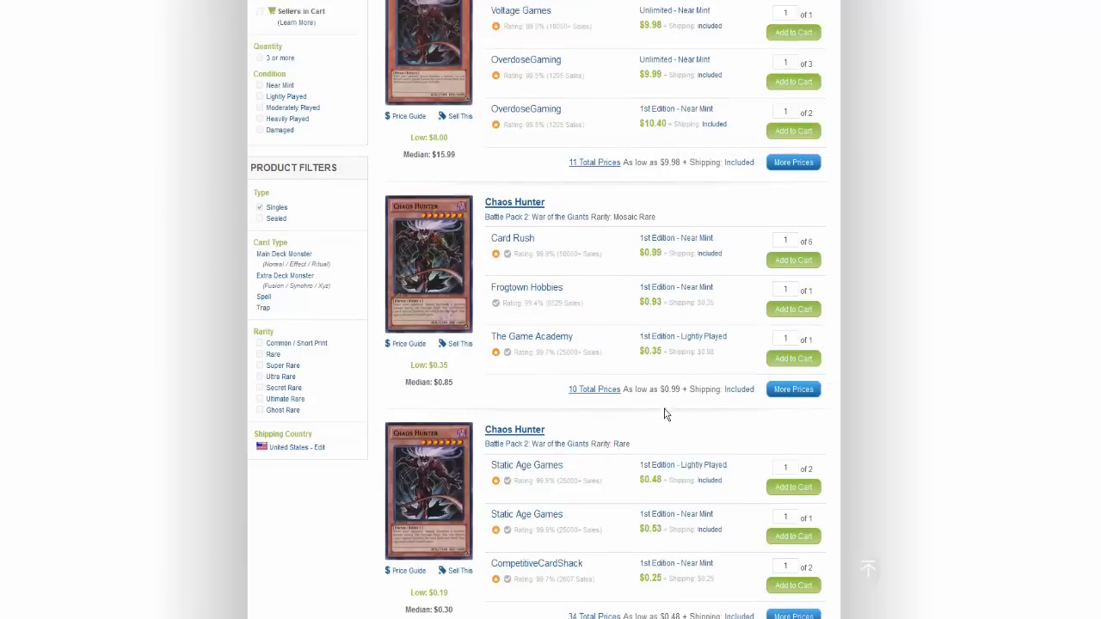
scroll(up, 3)
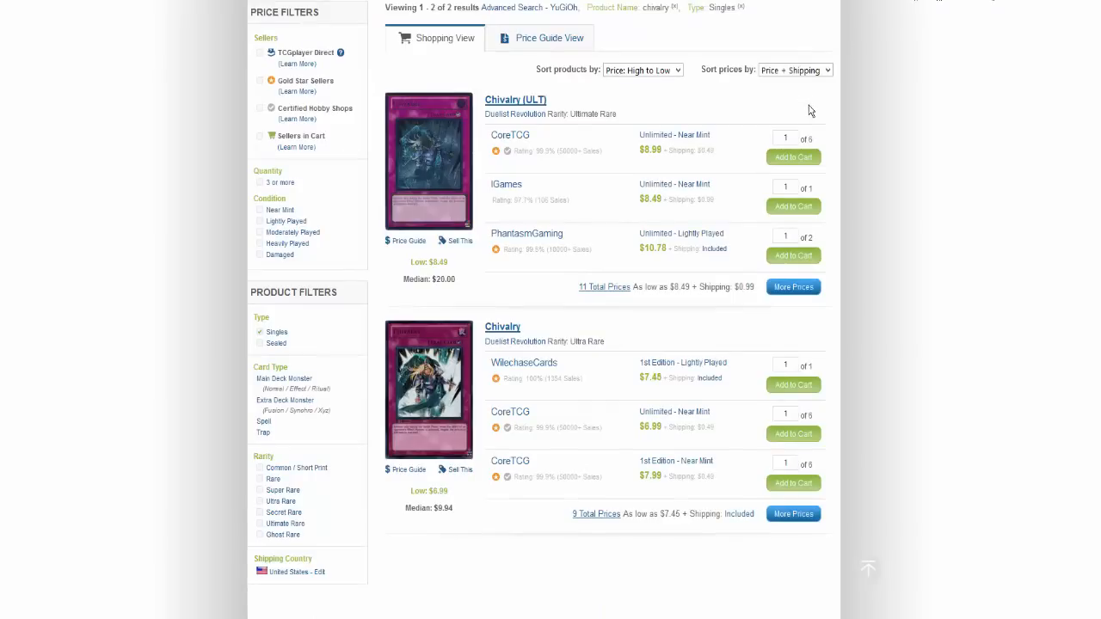
mouse_move(692, 134)
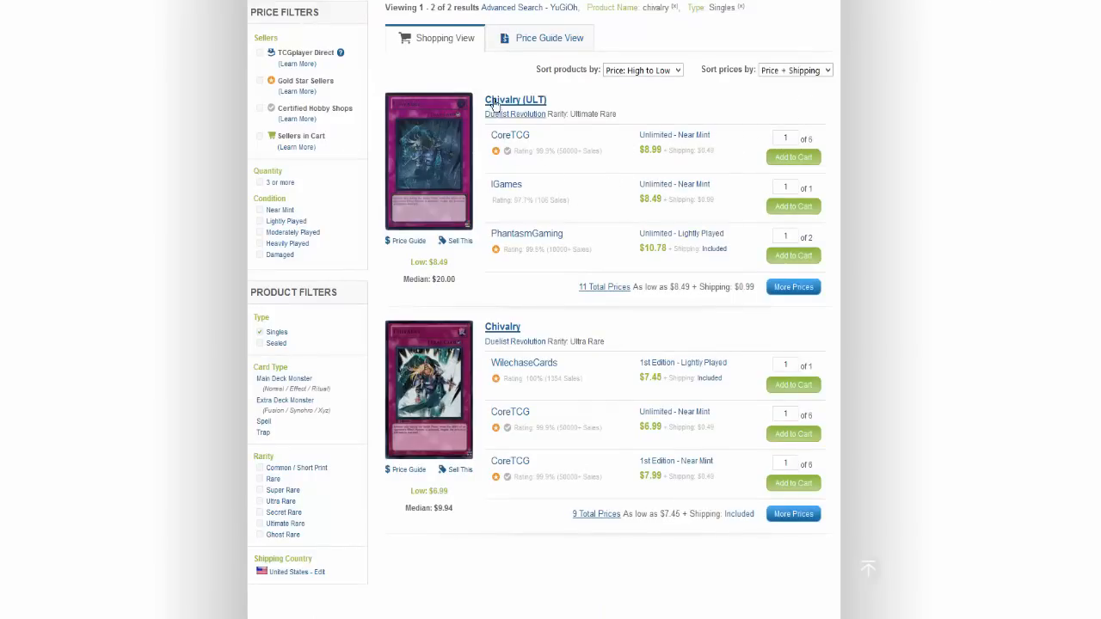
mouse_move(685, 178)
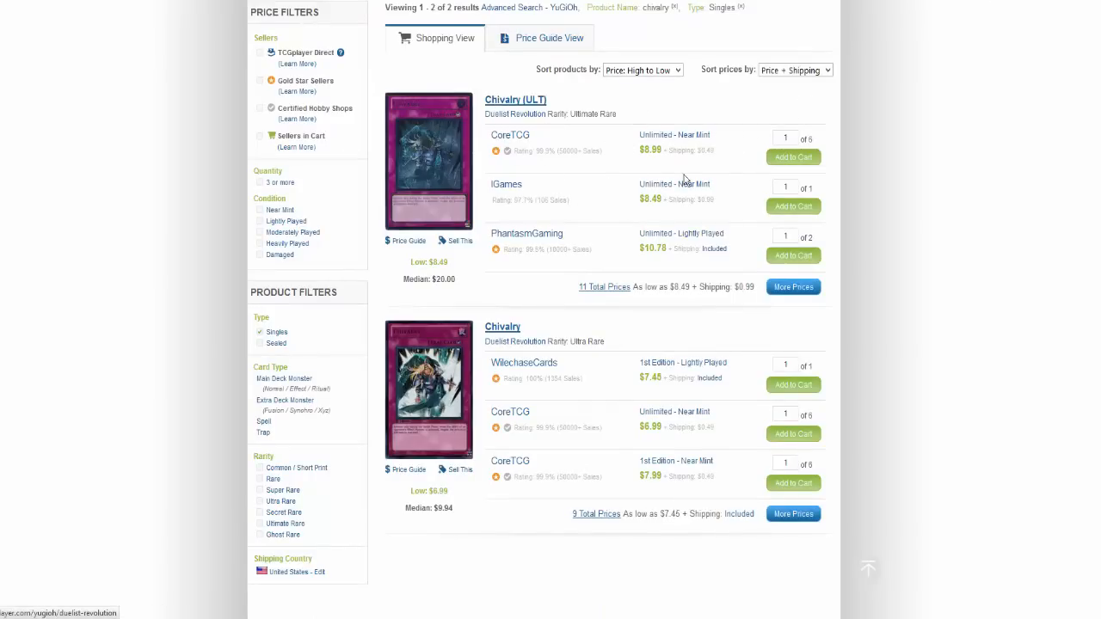
mouse_move(628, 387)
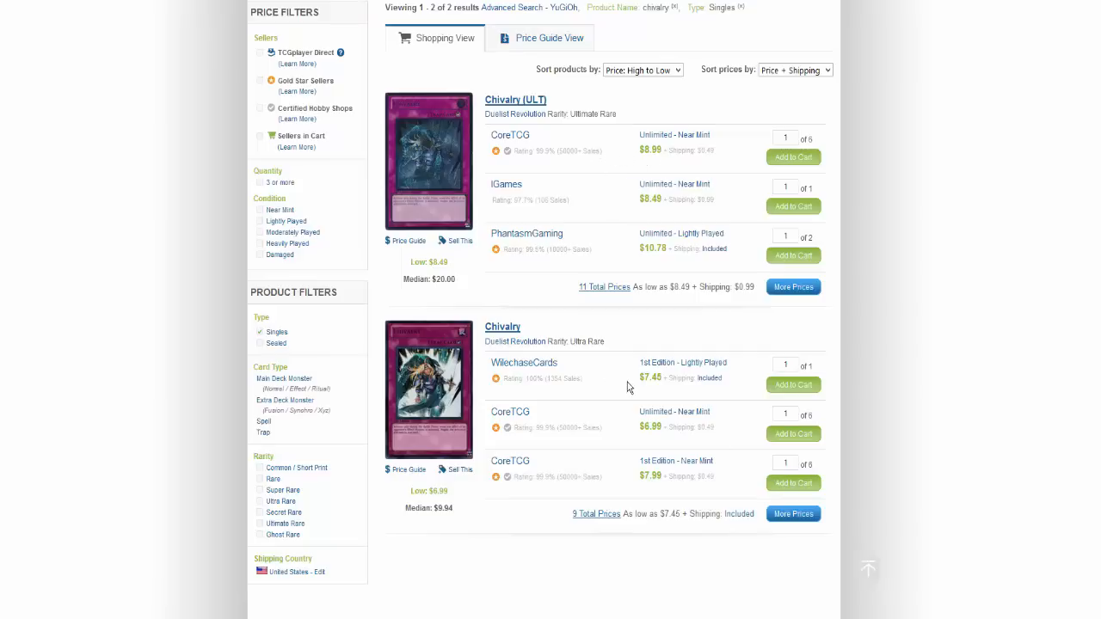
drag(636, 361, 723, 379)
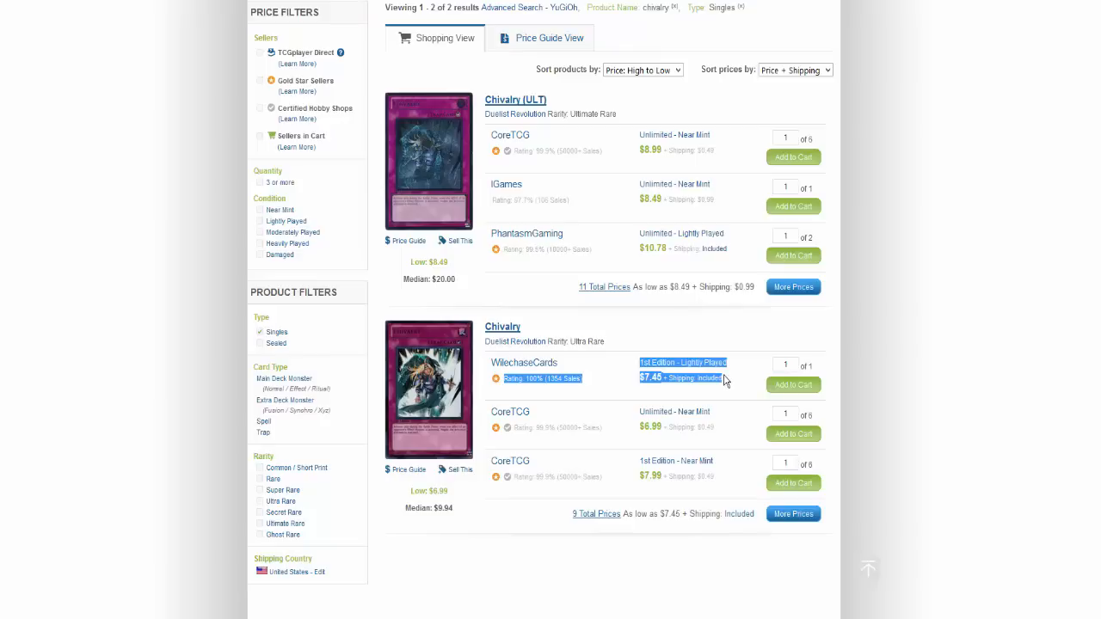
mouse_move(713, 396)
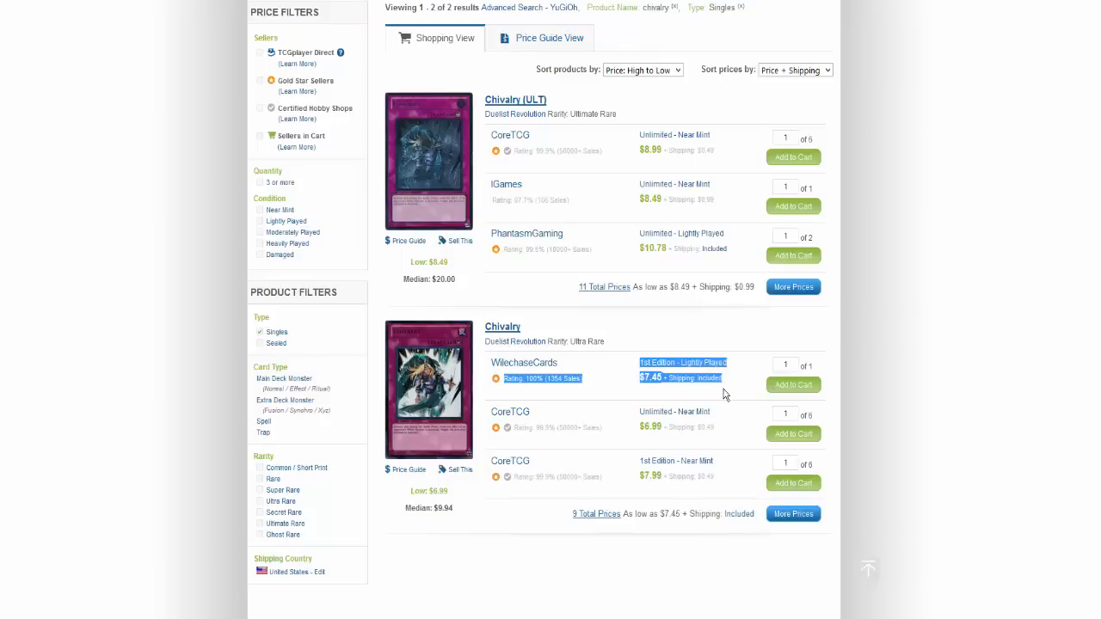
mouse_move(719, 399)
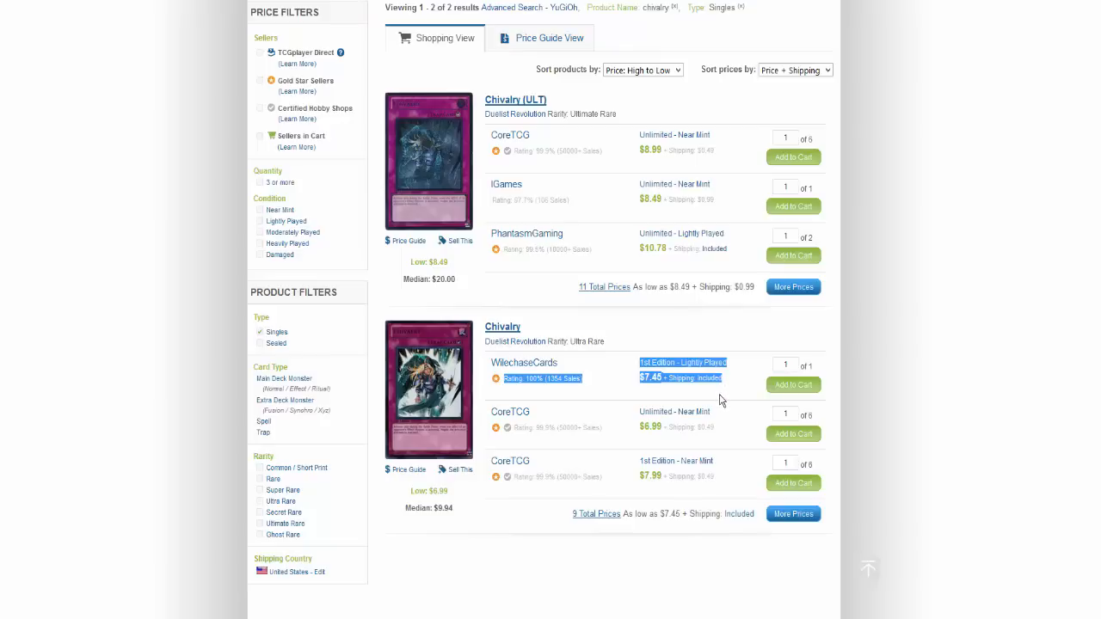
mouse_move(712, 403)
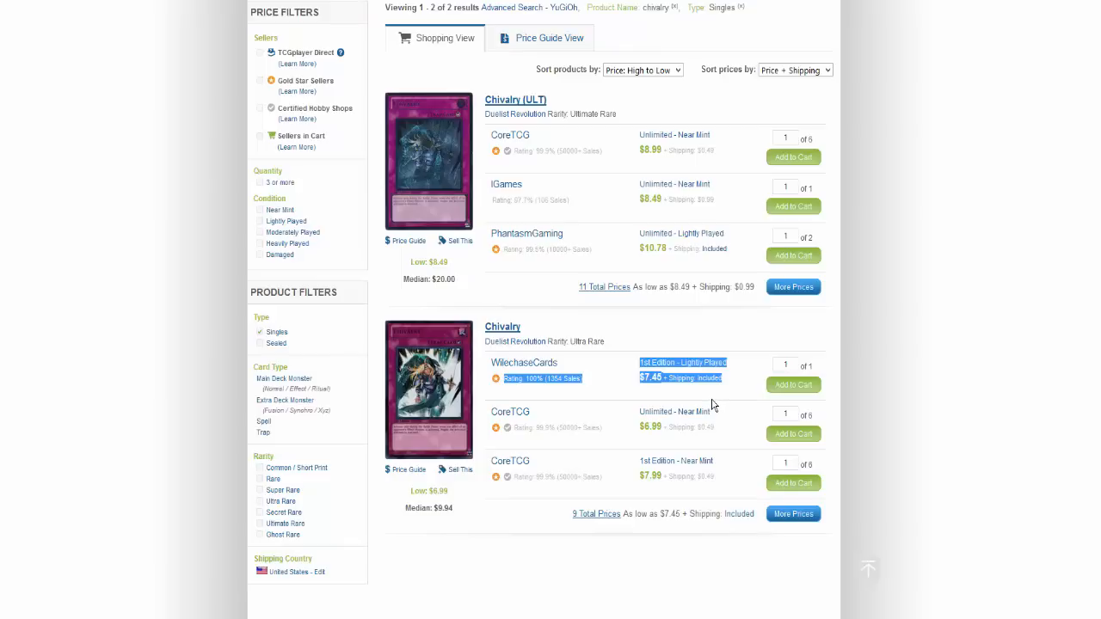
mouse_move(712, 413)
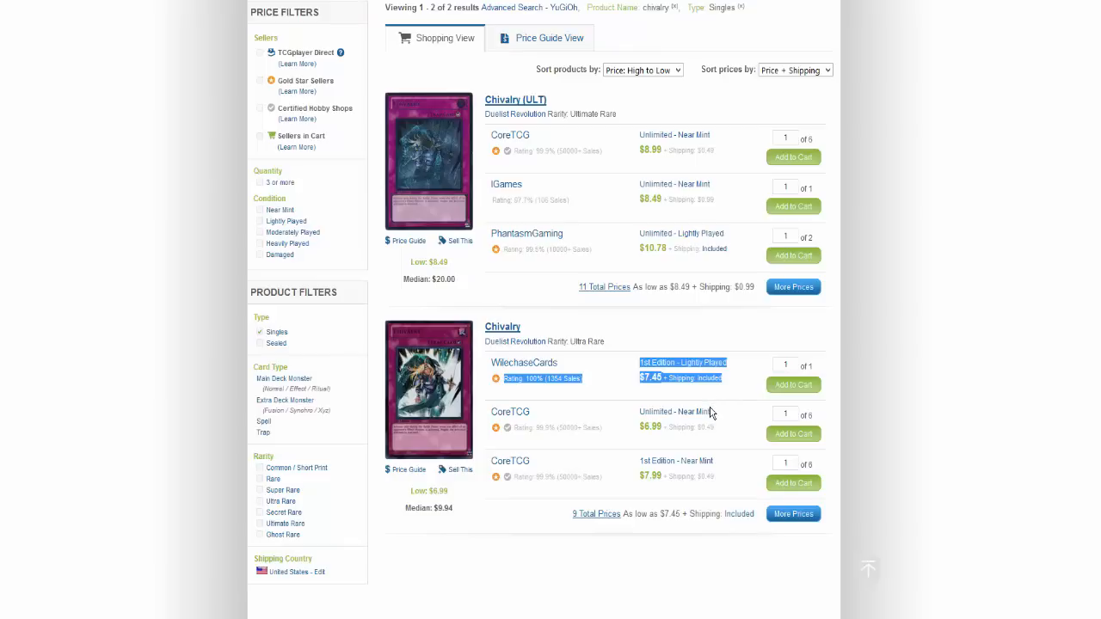
mouse_move(703, 413)
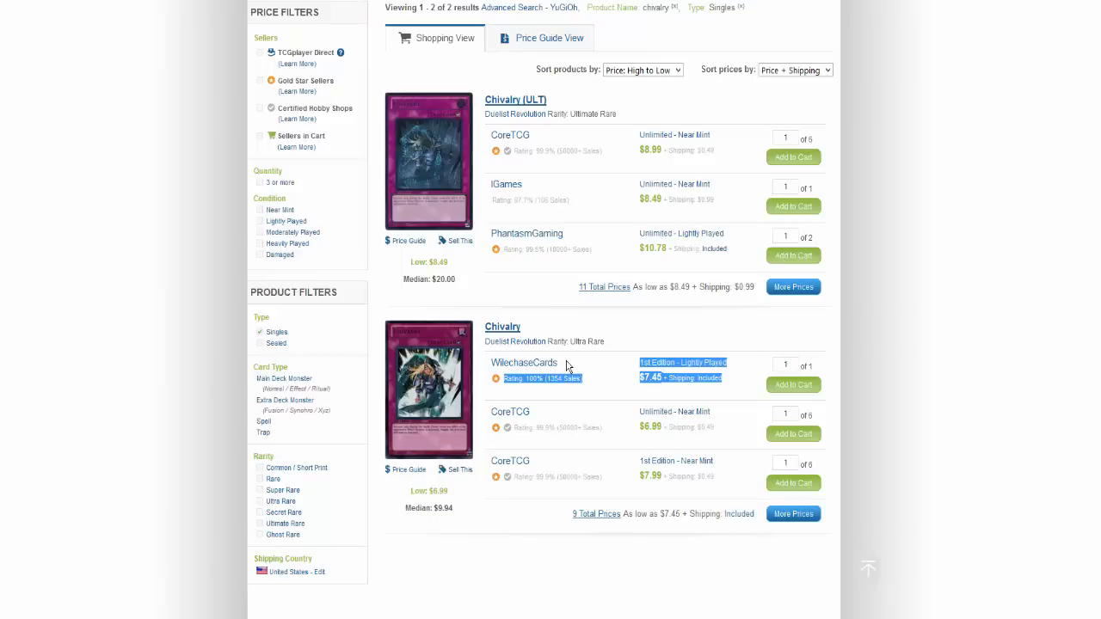
mouse_move(578, 363)
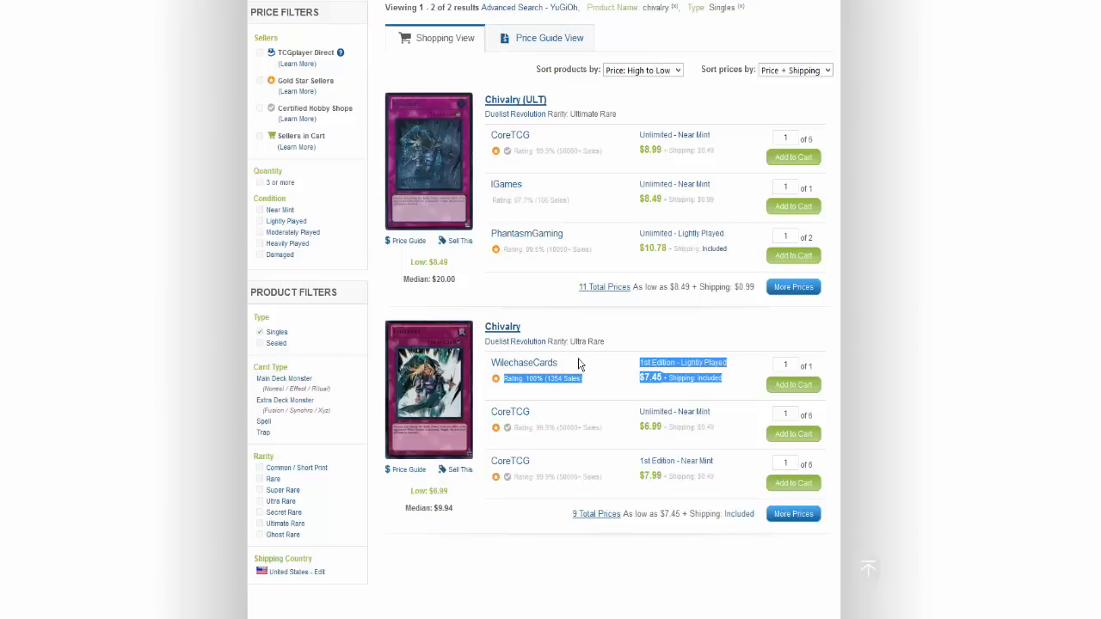
mouse_move(508, 289)
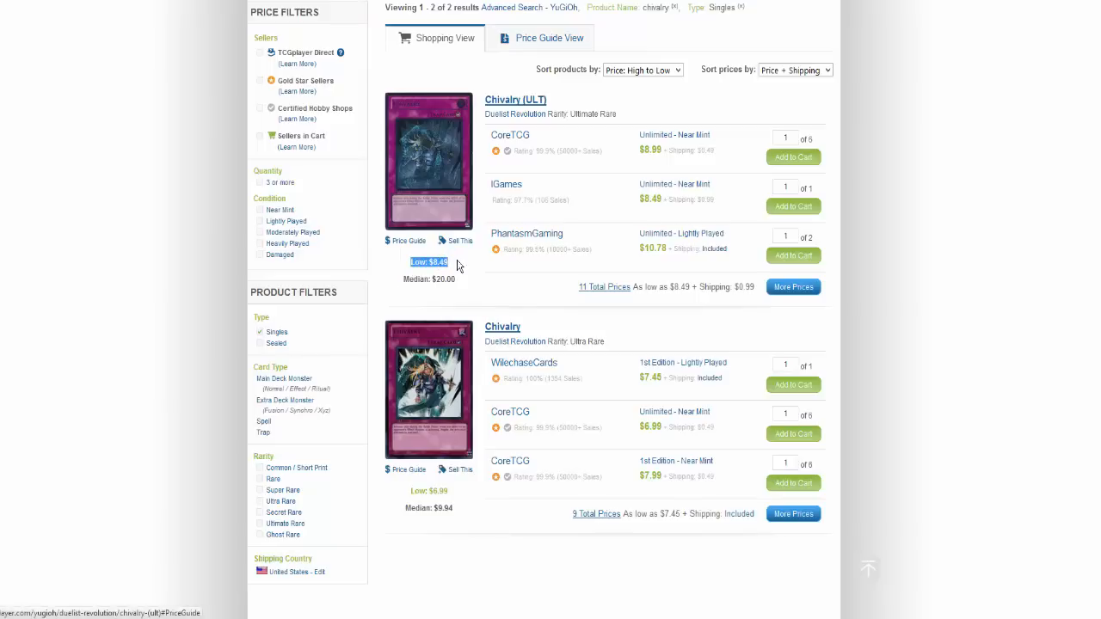
mouse_move(485, 299)
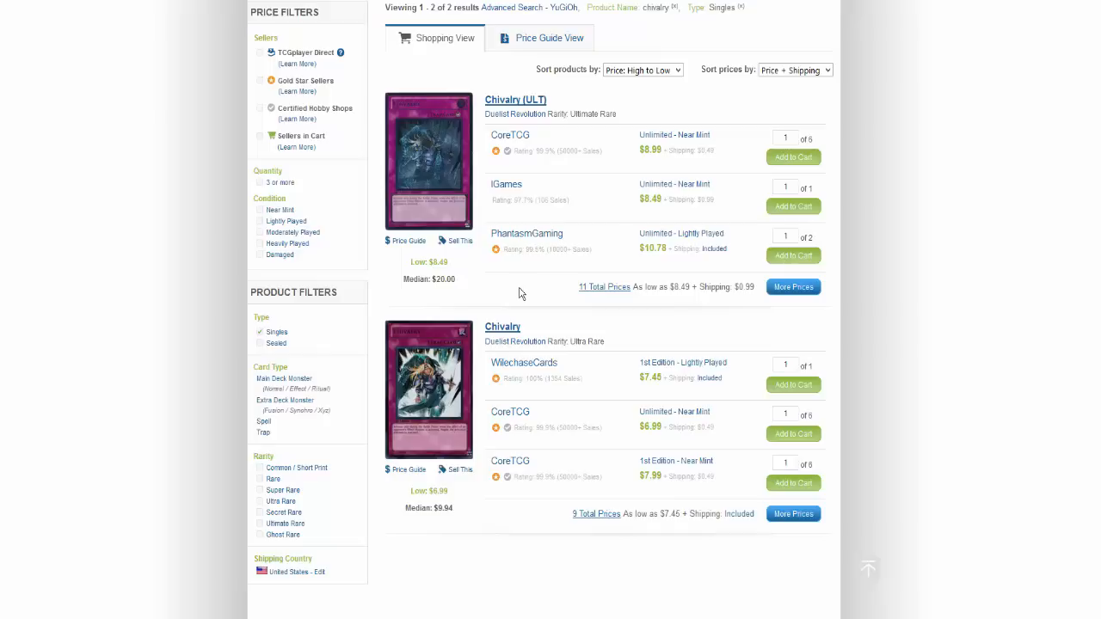
mouse_move(458, 196)
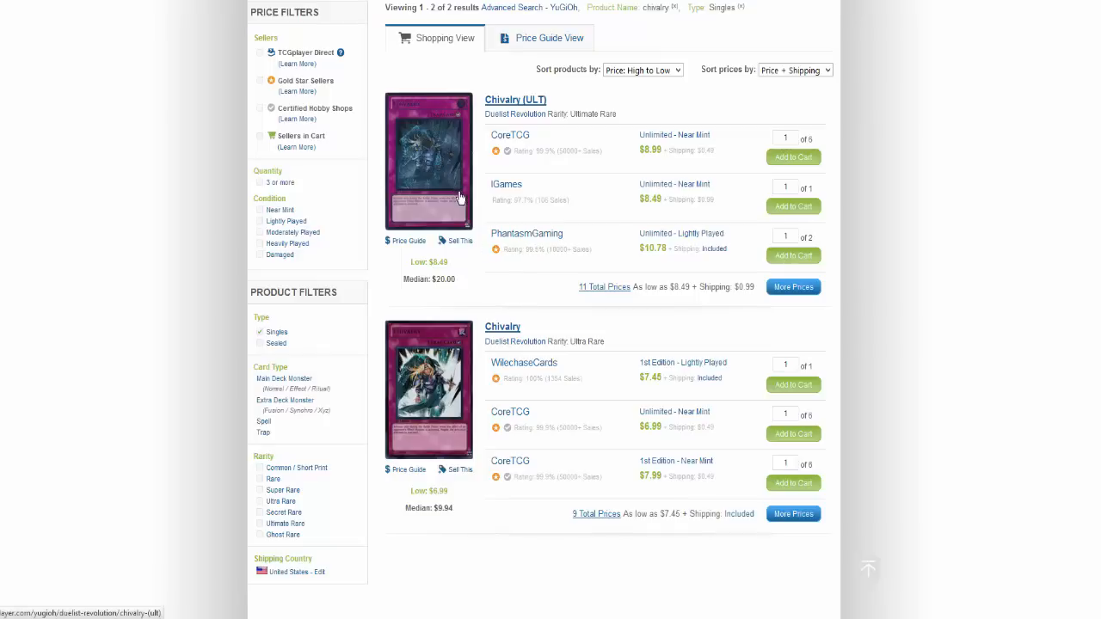
mouse_move(733, 334)
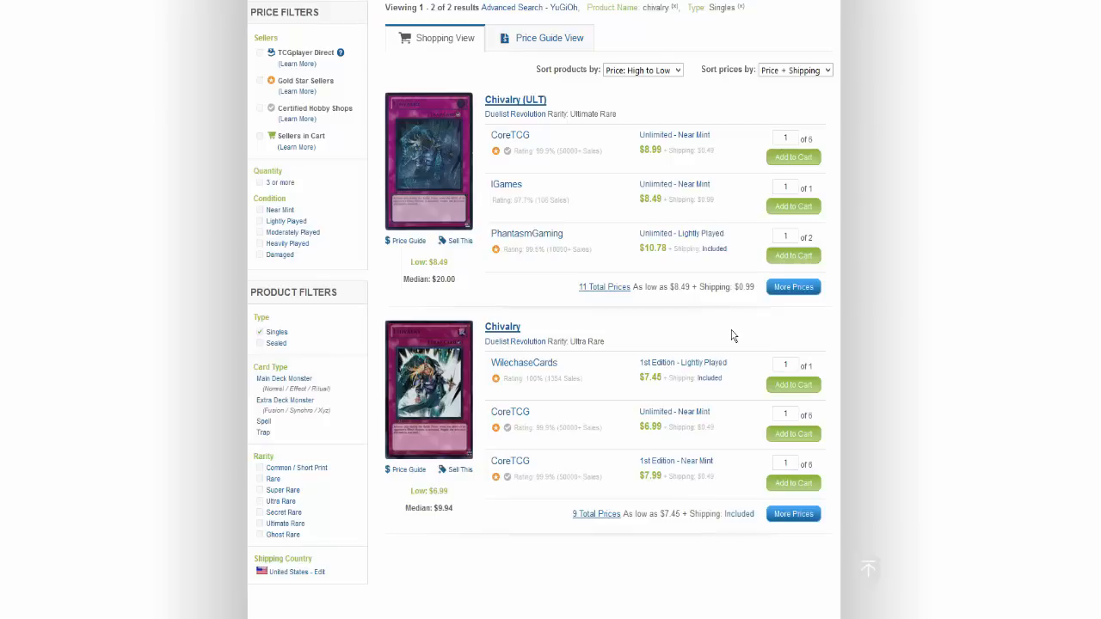
mouse_move(781, 336)
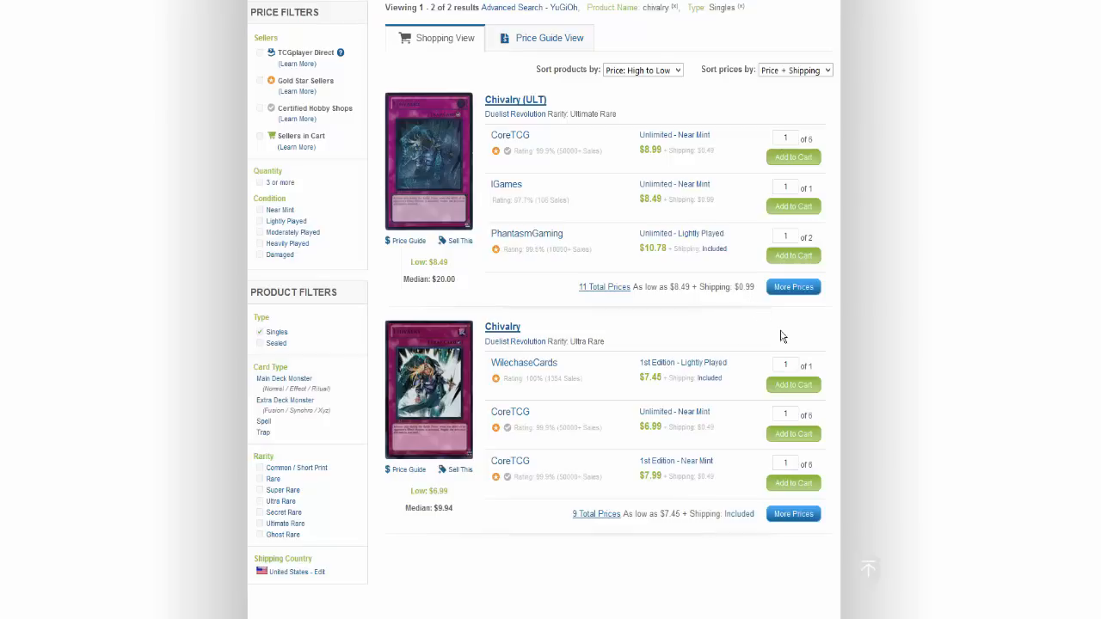